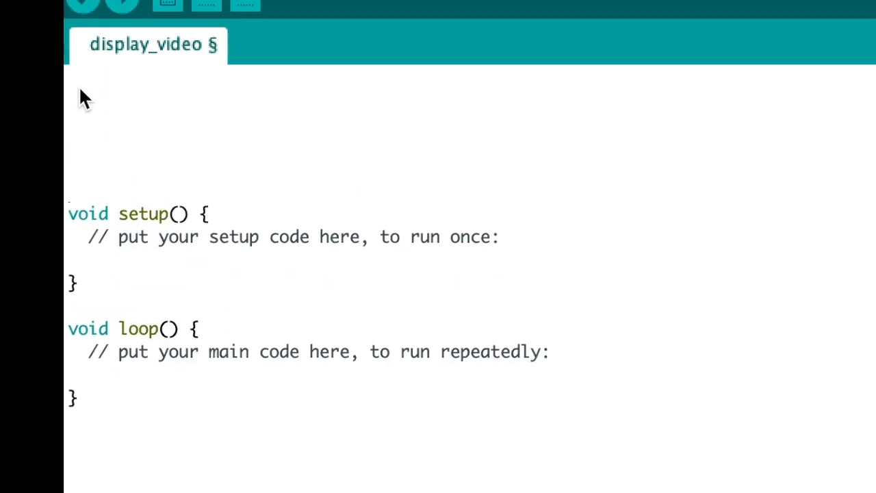
- Start the sketch with a '// libraries' comment and begin the first #include line
{"action": "type", "text": "/*"}
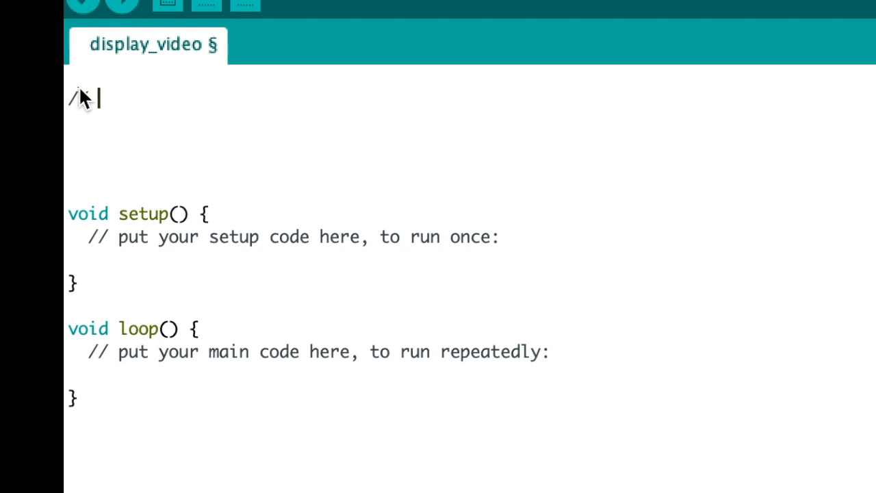
{"action": "type", "text": "librari"}
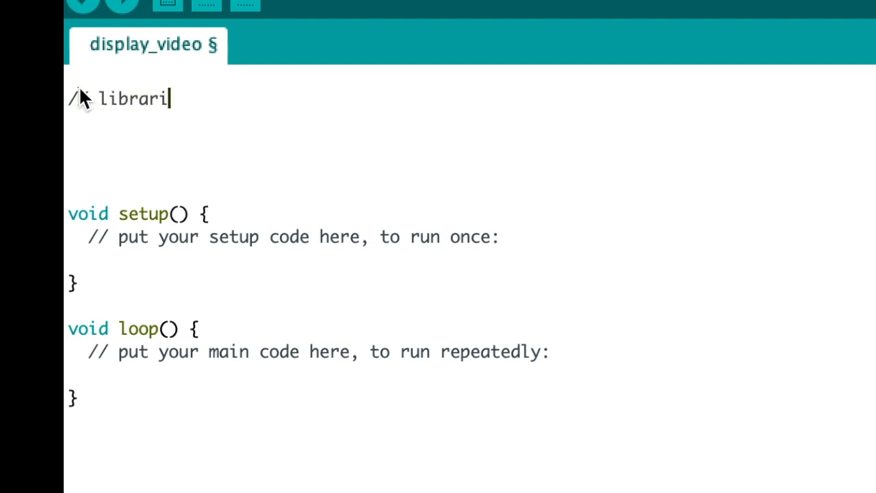
{"action": "type", "text": "es"}
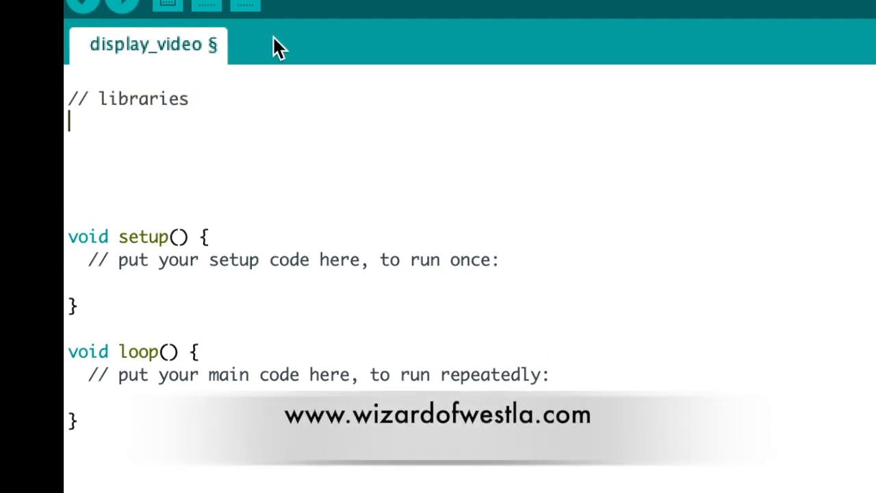
{"action": "type", "text": "#"}
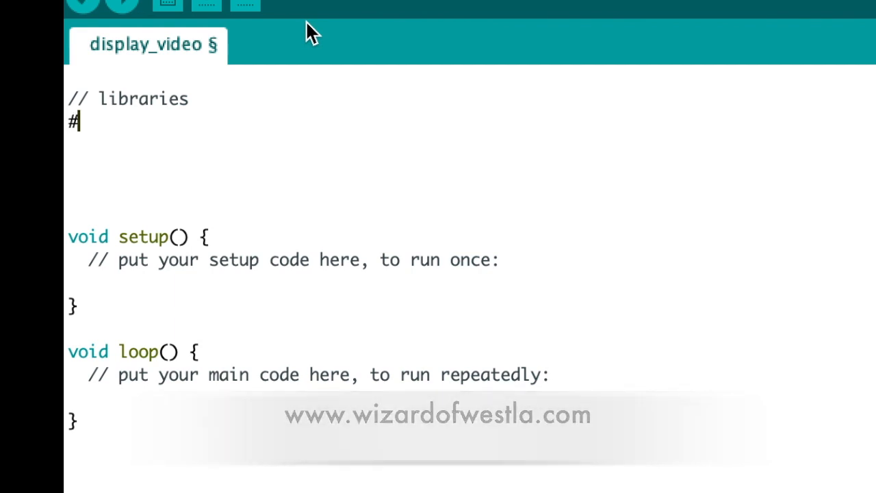
{"action": "type", "text": "include"}
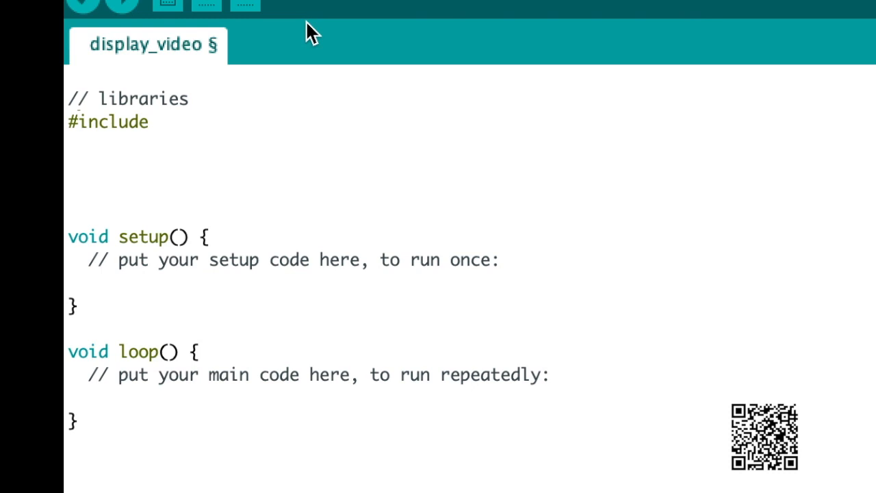
{"action": "type", "text": ","}
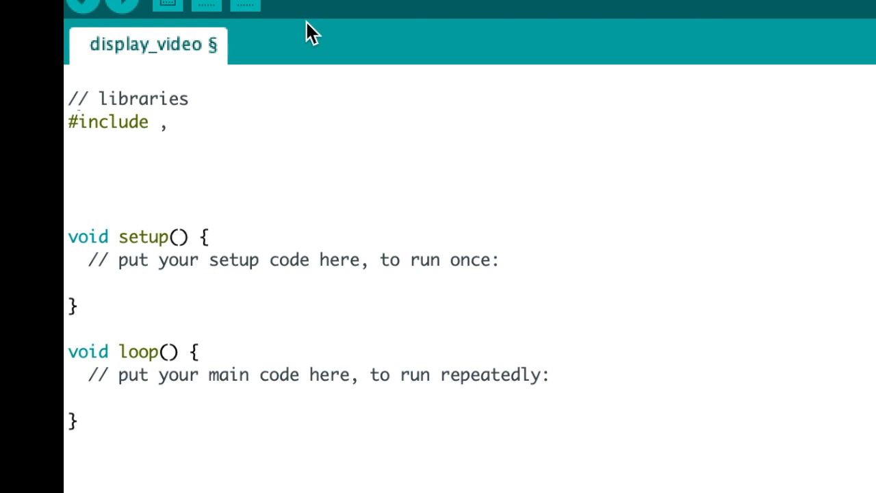
{"action": "left_click", "coordinate": [167, 122]}
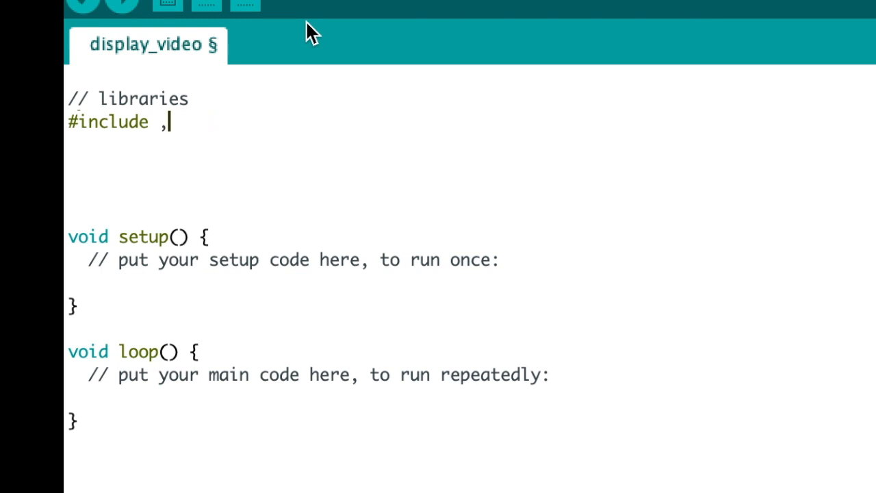
- Complete '#include <Wire.h> // library for I2C communications'
{"action": "type", "text": "<Wire"}
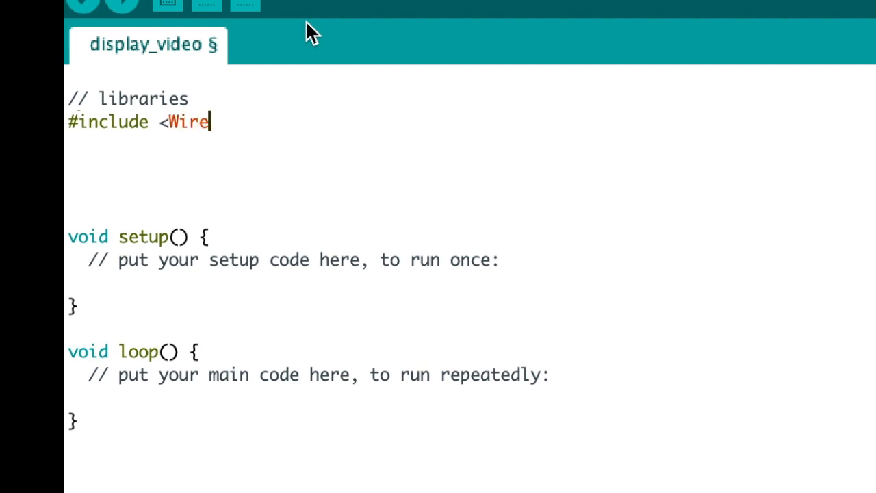
{"action": "type", "text": ".h"}
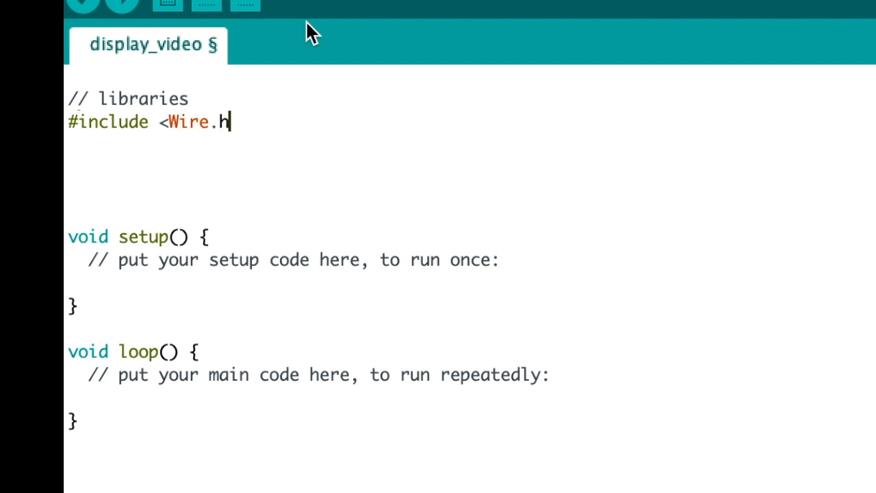
{"action": "type", "text": ">"}
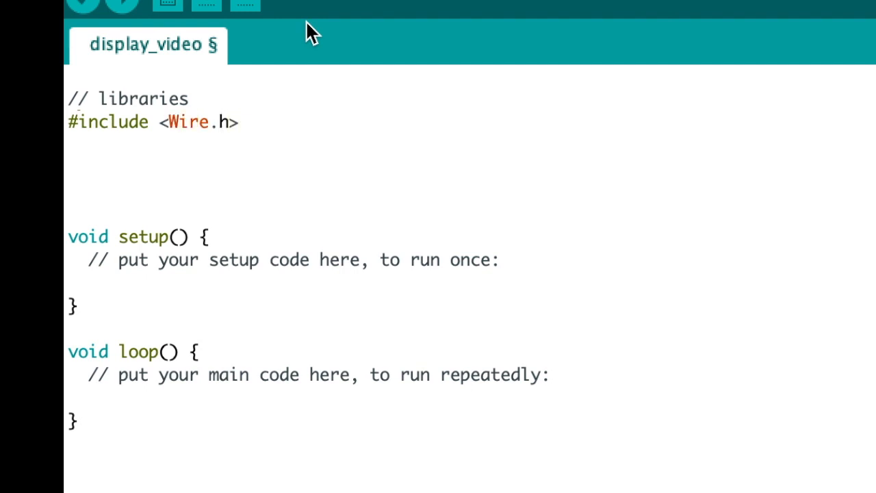
{"action": "type", "text": "/"}
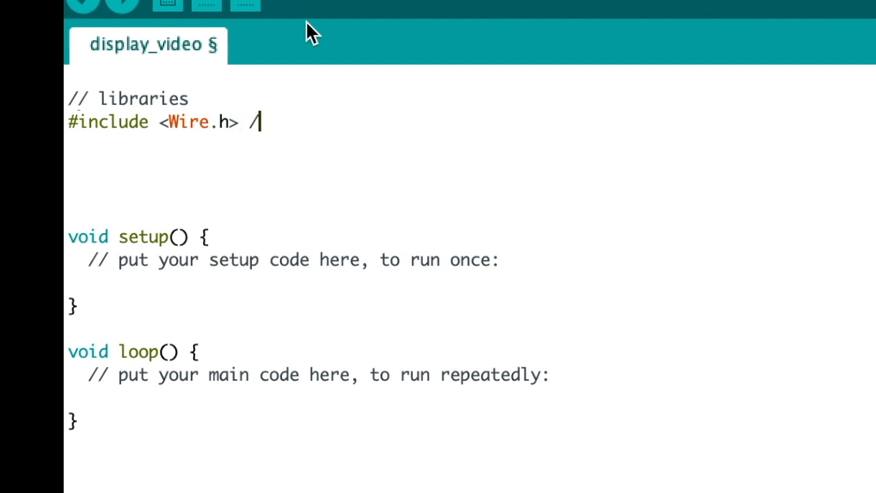
{"action": "type", "text": "/ l"}
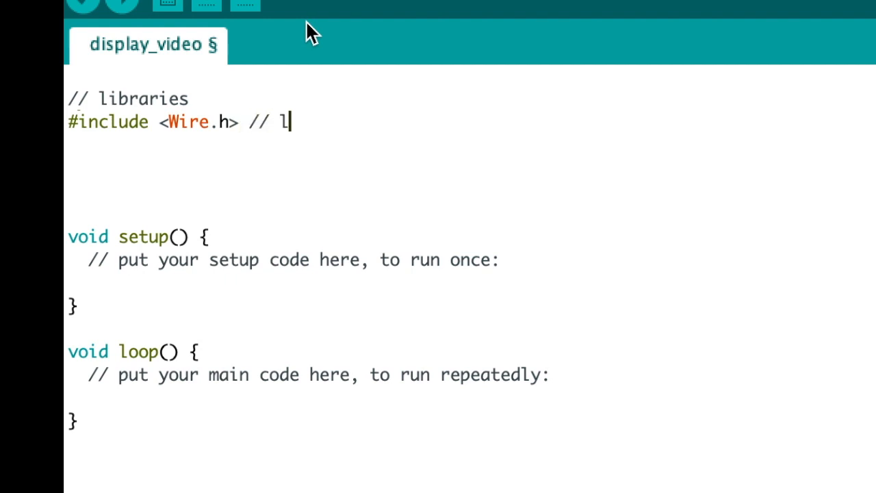
{"action": "type", "text": "ibrary for"}
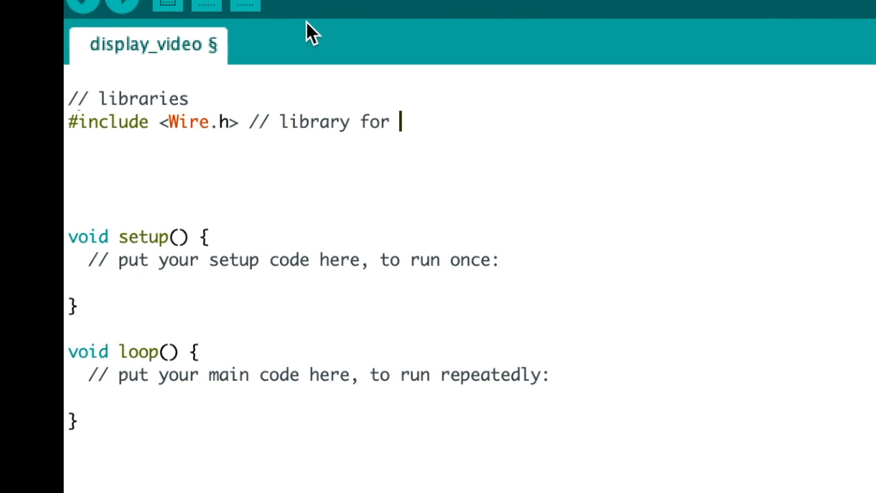
{"action": "type", "text": "I2C"}
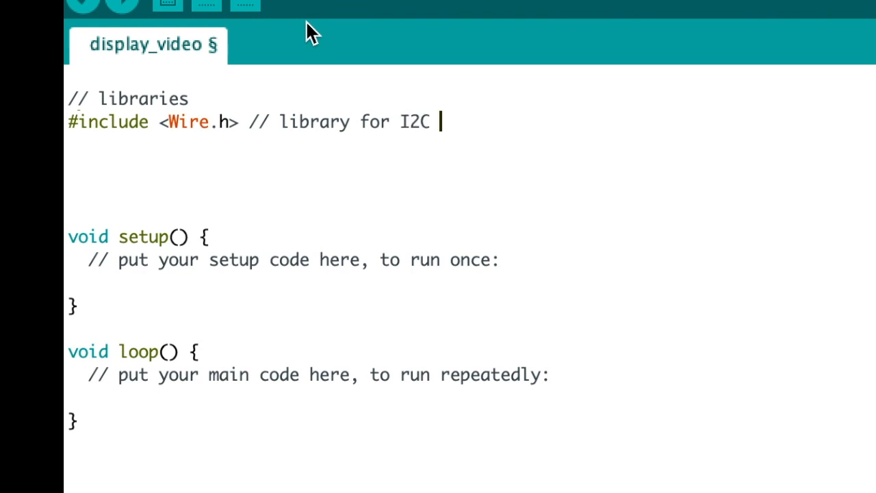
{"action": "type", "text": "com"}
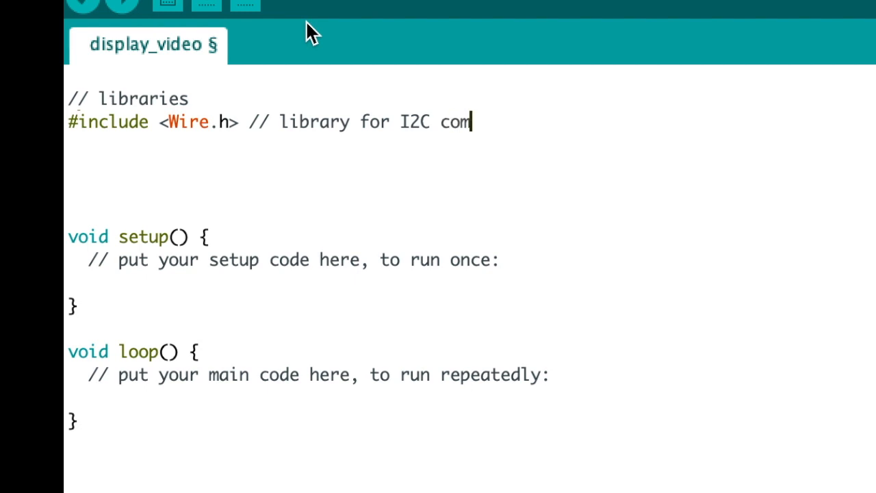
{"action": "type", "text": "munications"}
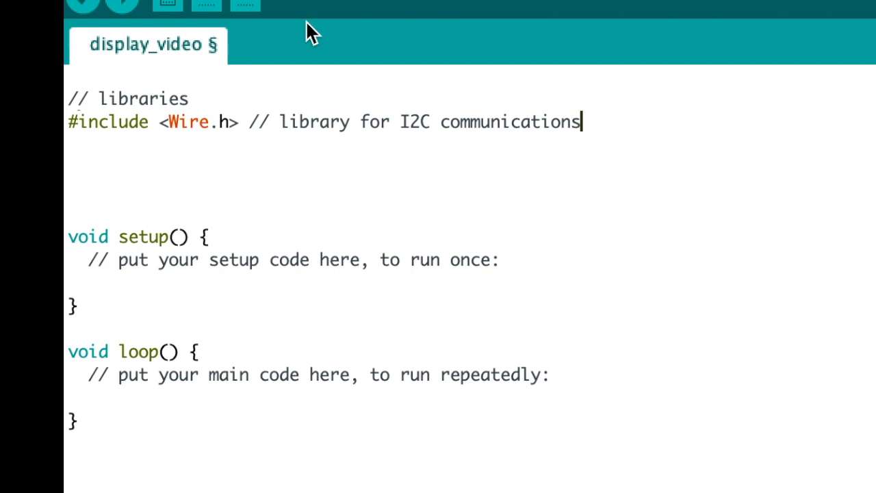
- Add '#include <LiquidCrystal_I2C.h>' below the Wire.h include
{"action": "type", "text": "#"}
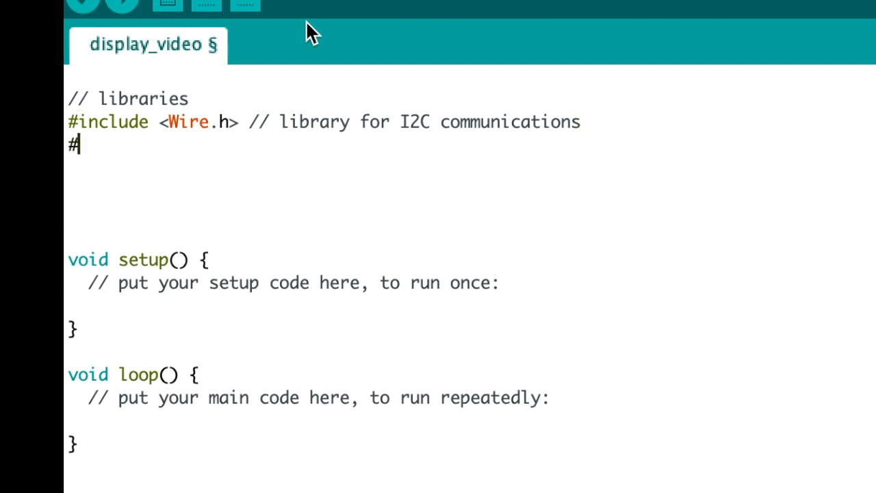
{"action": "type", "text": "incl"}
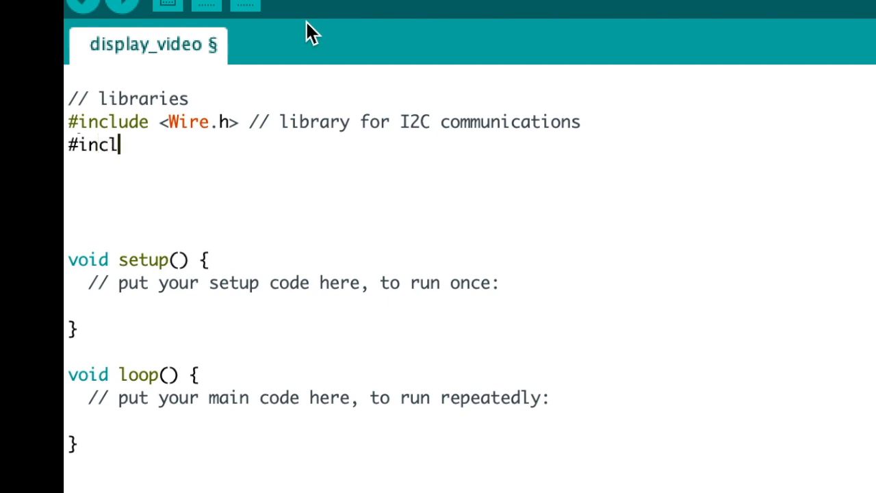
{"action": "type", "text": "ude"}
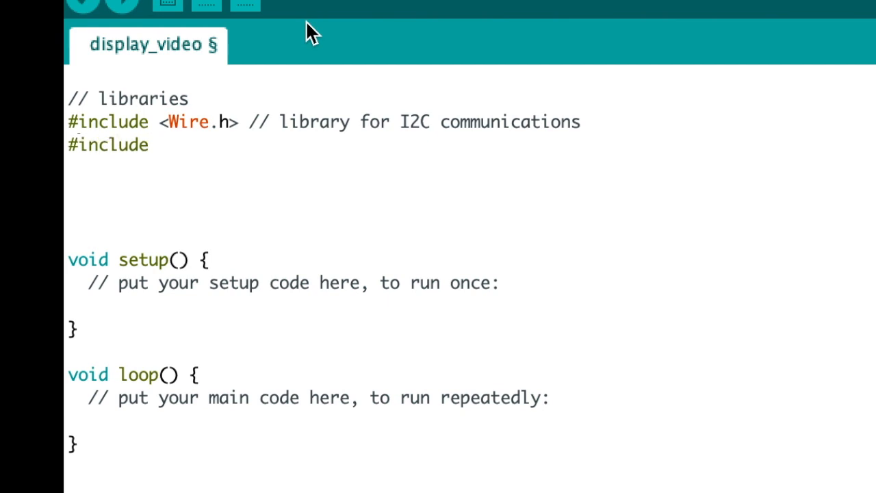
{"action": "type", "text": "<Li"}
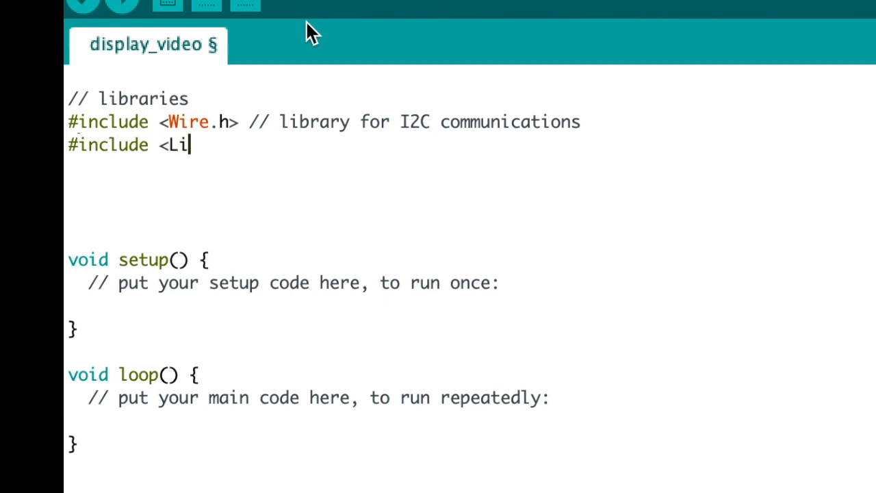
{"action": "type", "text": "quid"}
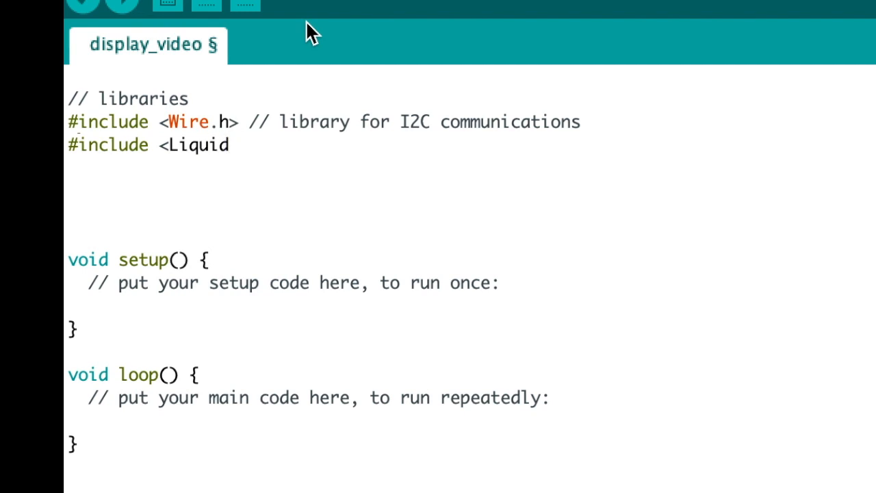
{"action": "type", "text": "Cryst"}
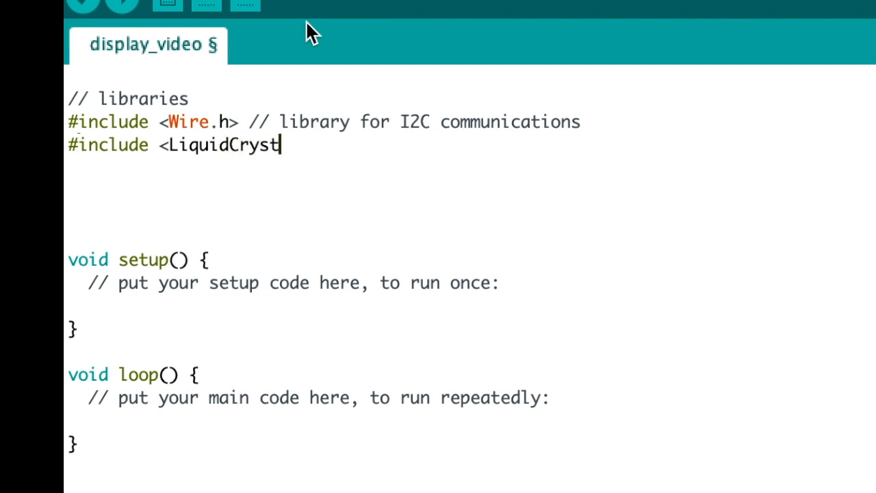
{"action": "type", "text": "al_"}
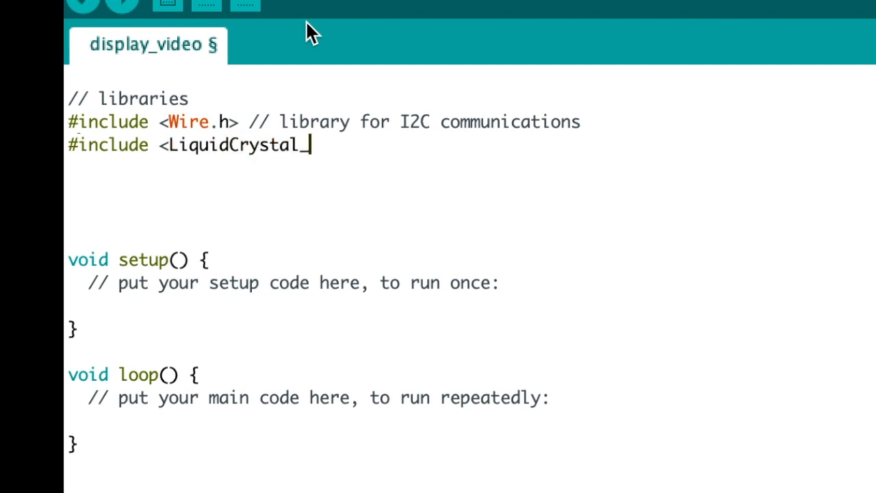
{"action": "type", "text": "I"}
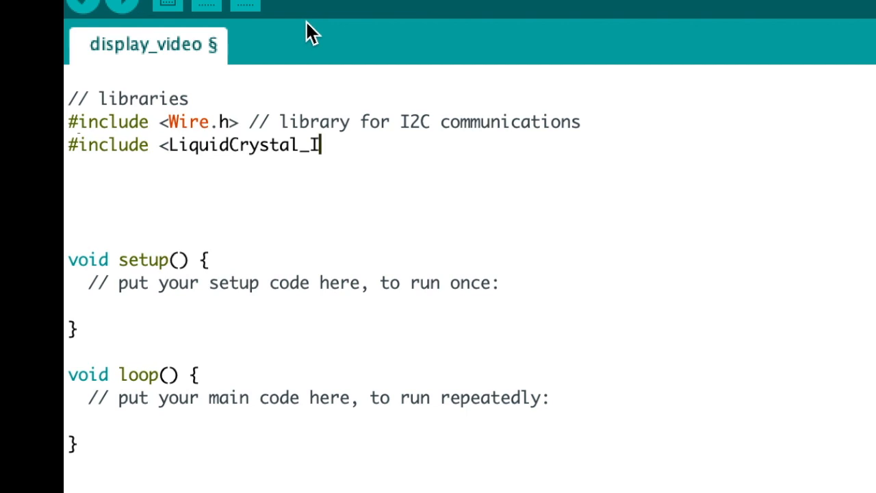
{"action": "type", "text": "2C"}
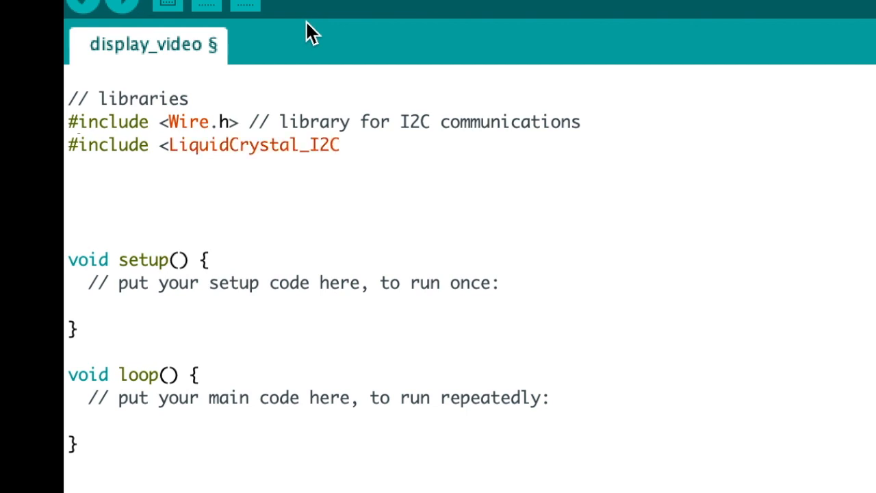
{"action": "type", "text": ".h>"}
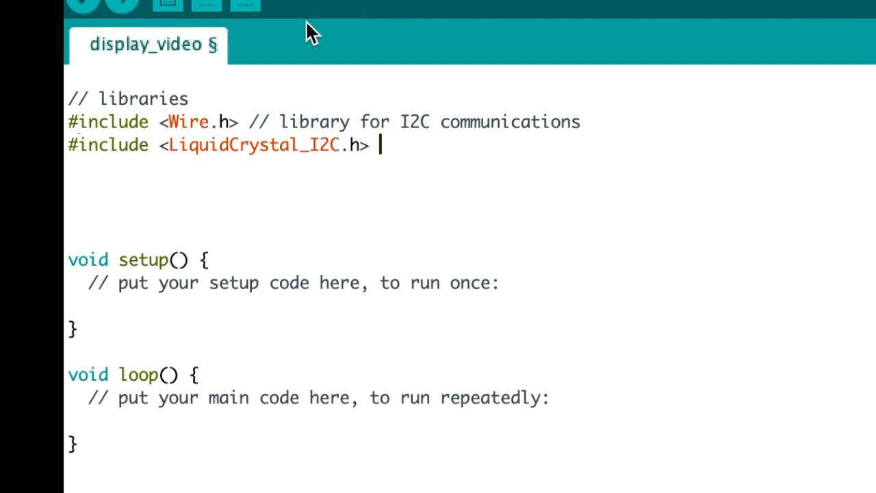
- Comment the include as '// the LCD library' and open blank lines below the includes
{"action": "type", "text": "//"}
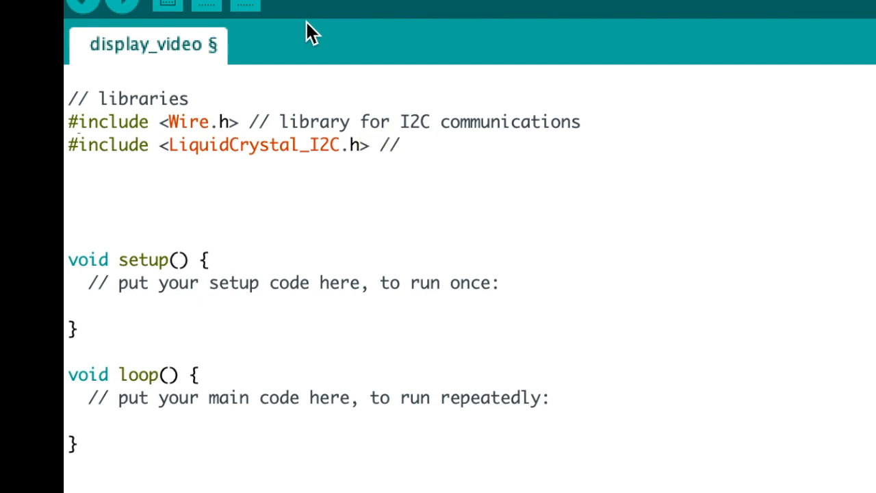
{"action": "type", "text": "the LCD"}
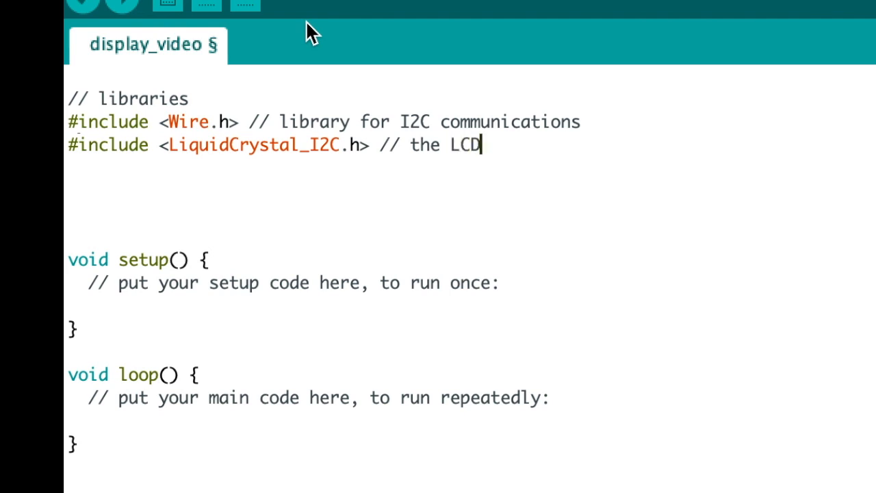
{"action": "type", "text": "library"}
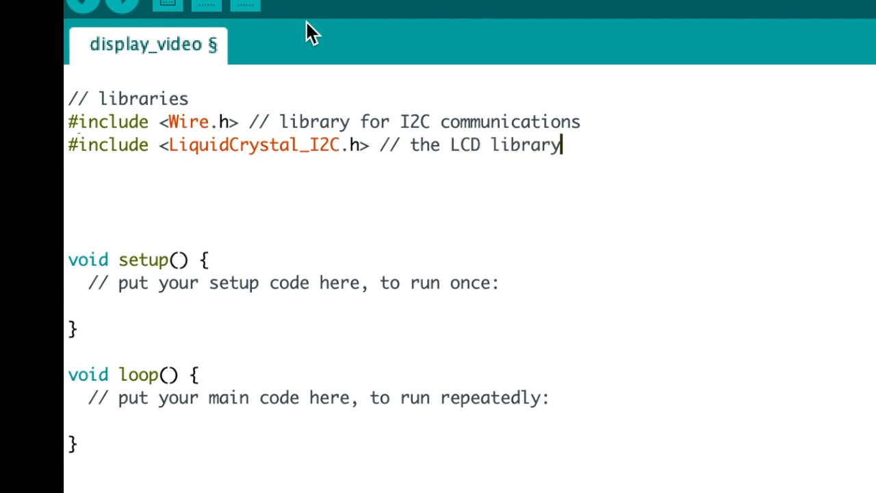
{"action": "key", "text": "Return"}
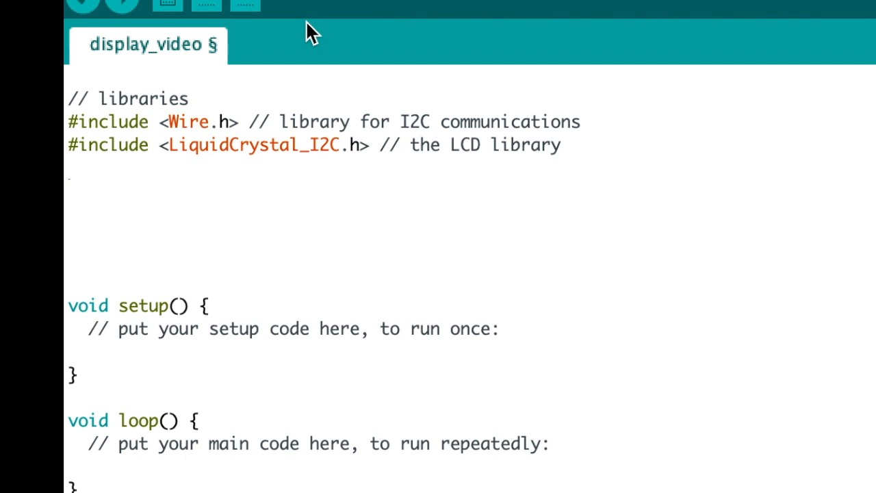
- Begin the declaration 'LiquidCrystal_I2C lcd=' below the includes
{"action": "type", "text": "Liqu"}
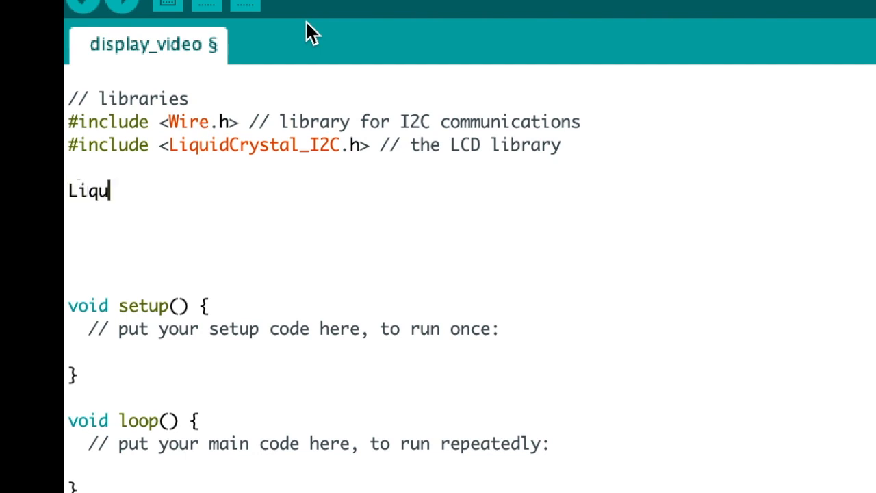
{"action": "type", "text": "id"}
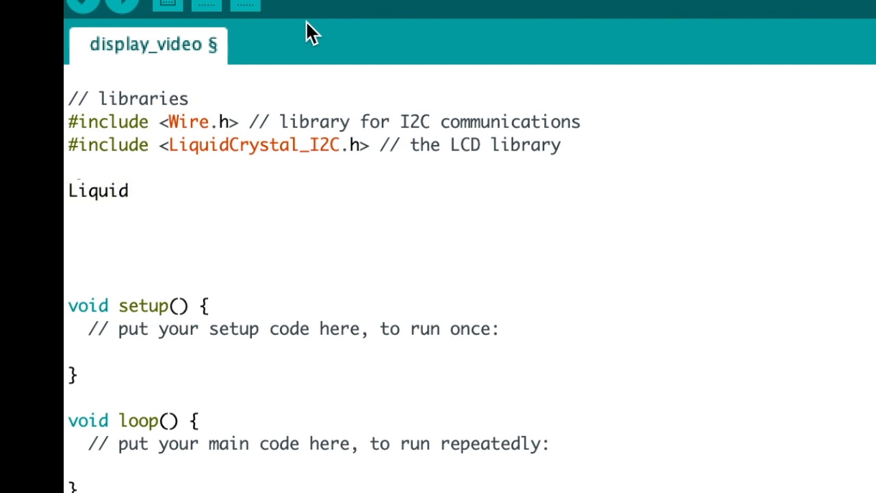
{"action": "mouse_move", "coordinate": [180, 178]}
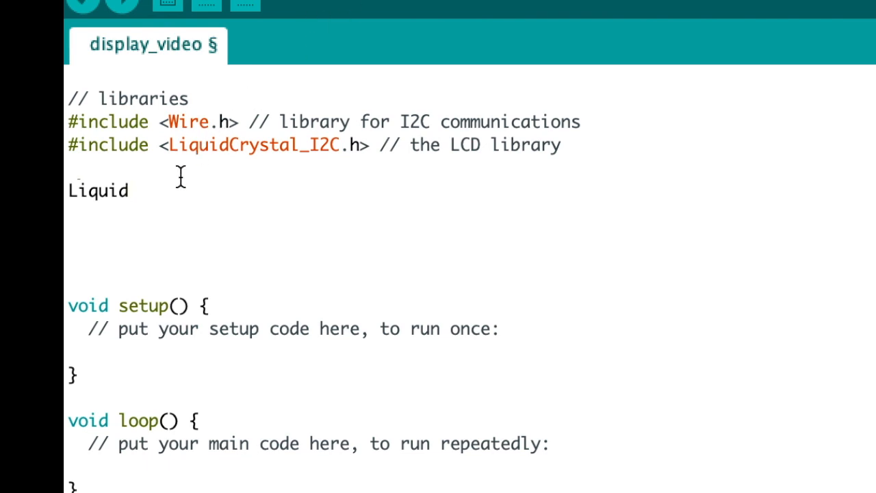
{"action": "type", "text": "Crys"}
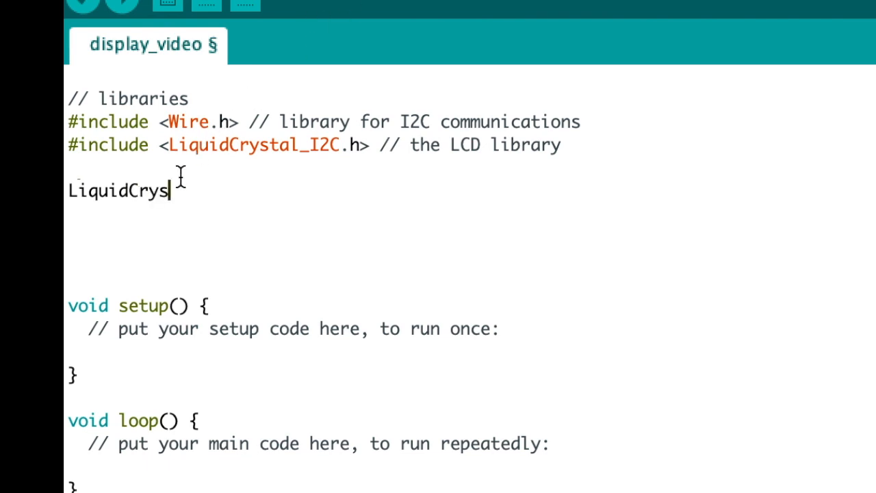
{"action": "type", "text": "tal"}
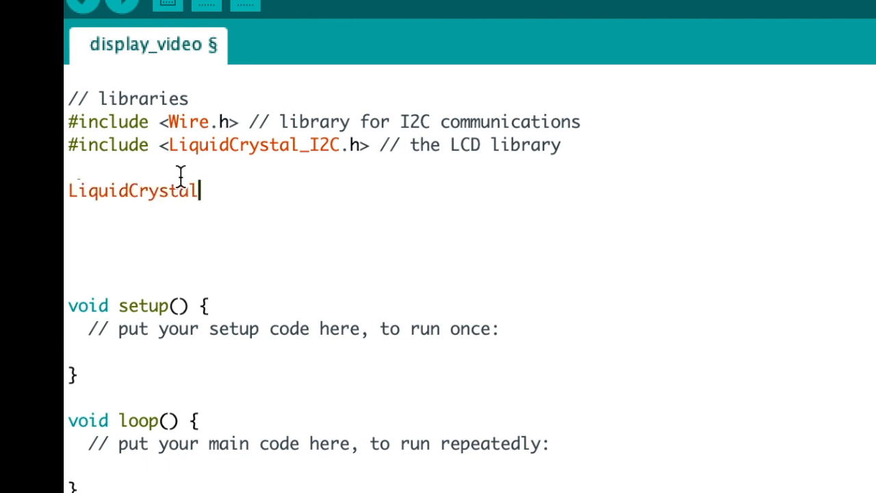
{"action": "type", "text": "_"}
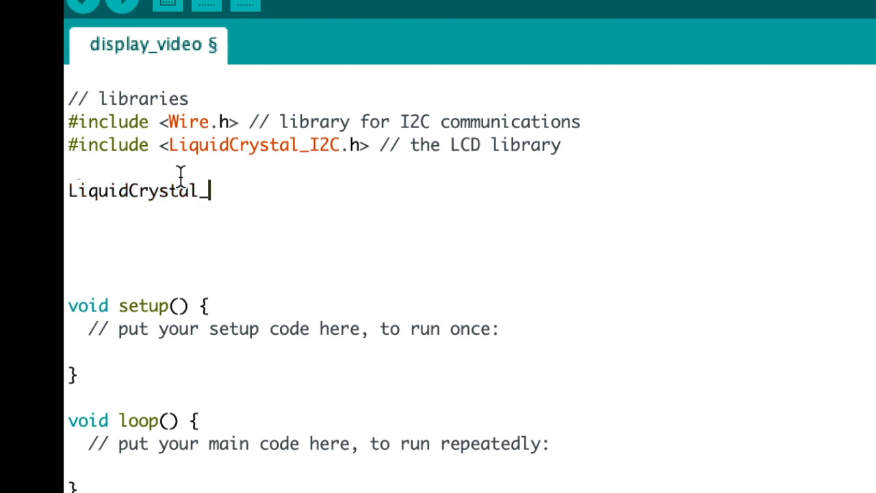
{"action": "type", "text": "I2C"}
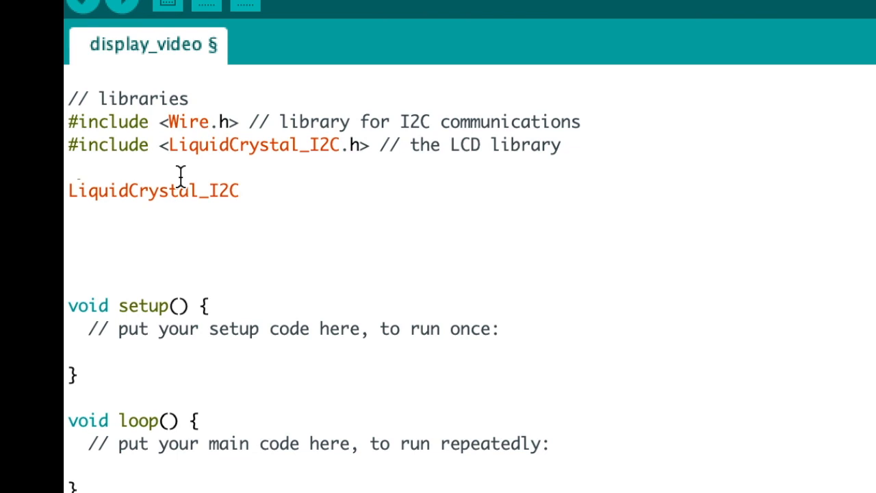
{"action": "type", "text": "lcd"}
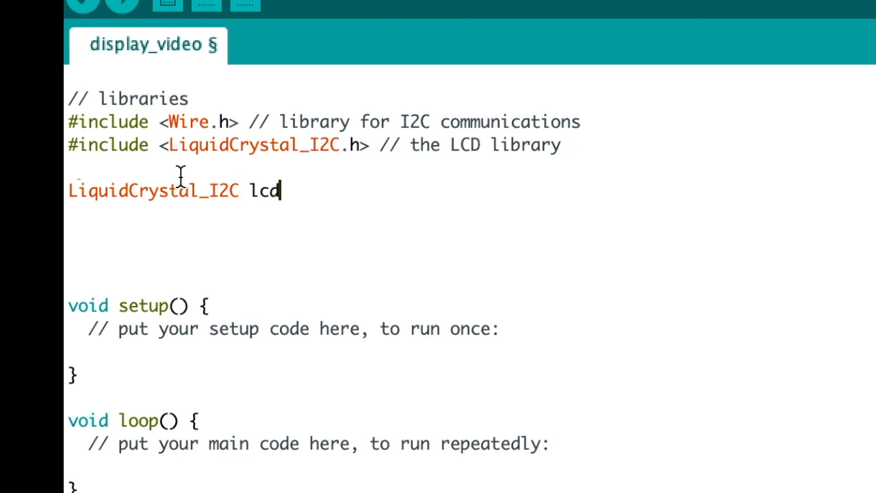
{"action": "type", "text": "="}
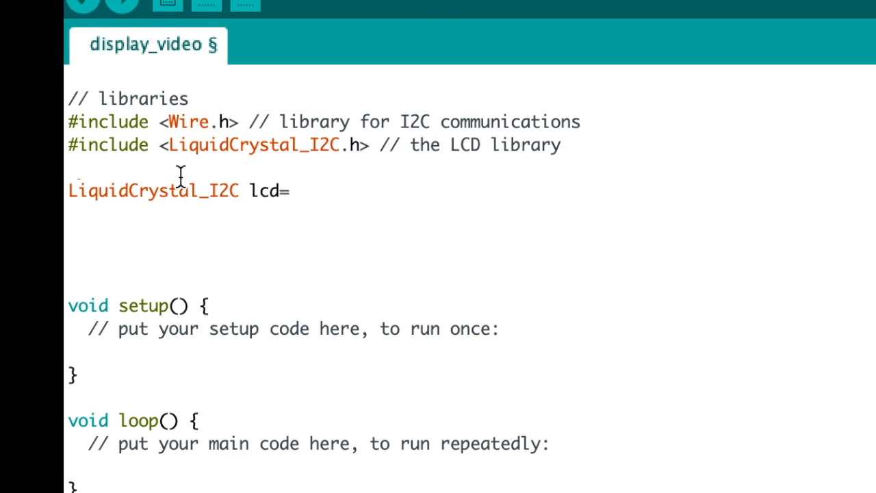
- Write the constructor name LiquidCrystal_I2C, fixing the mistyped '-2' to '_'
{"action": "type", "text": "Liqui"}
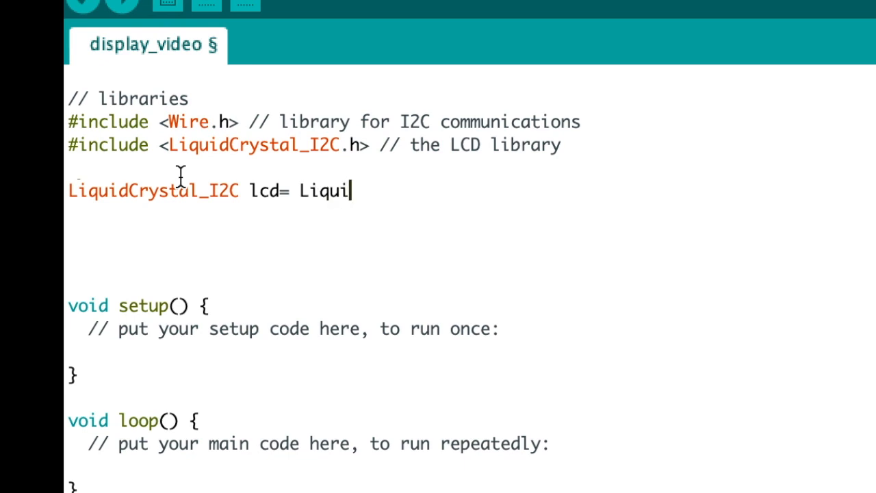
{"action": "type", "text": "dCry"}
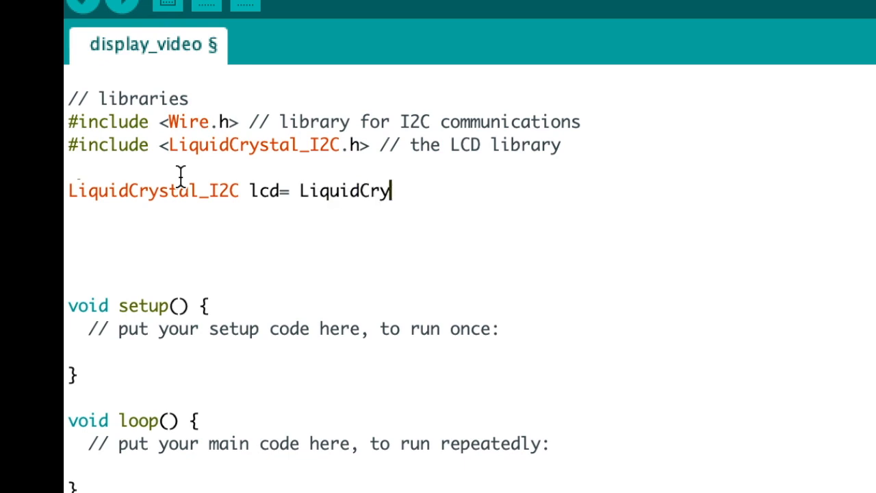
{"action": "type", "text": "stal"}
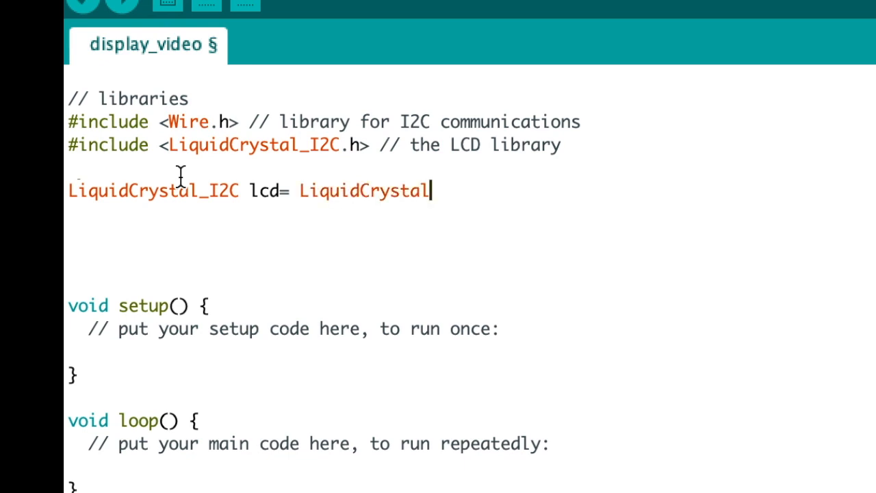
{"action": "type", "text": "-2"}
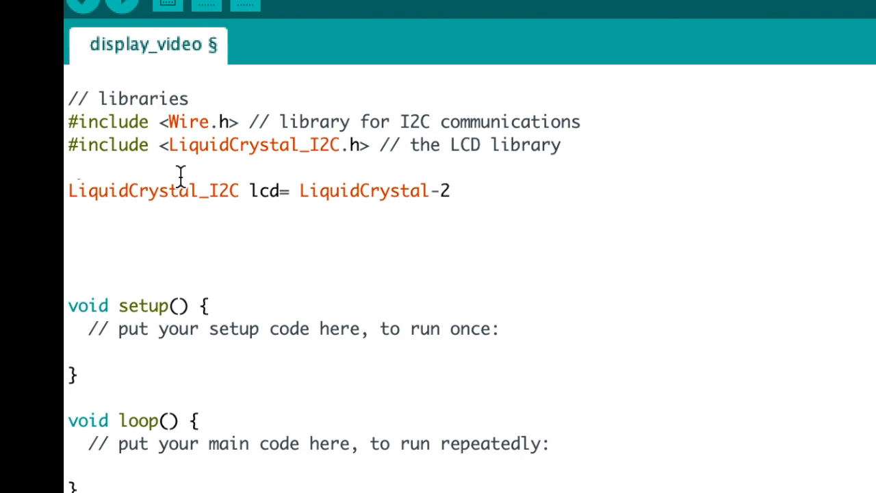
{"action": "type", "text": "I2C"}
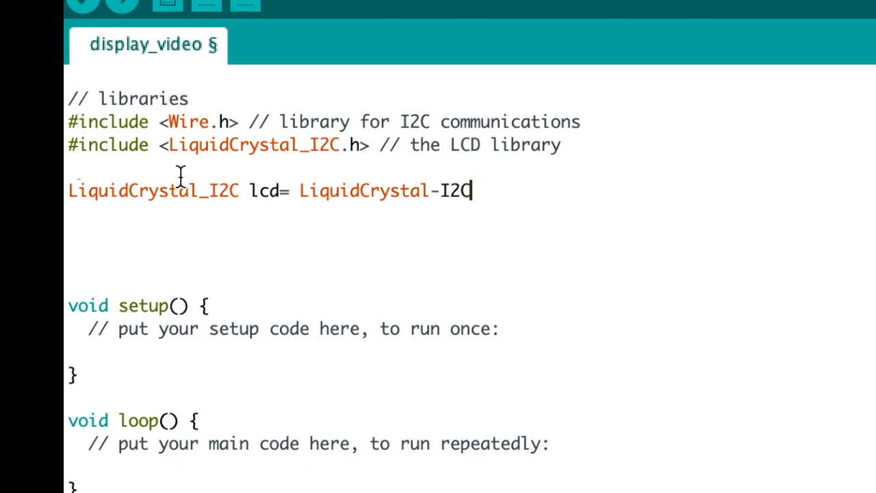
{"action": "key", "text": "BackSpace"}
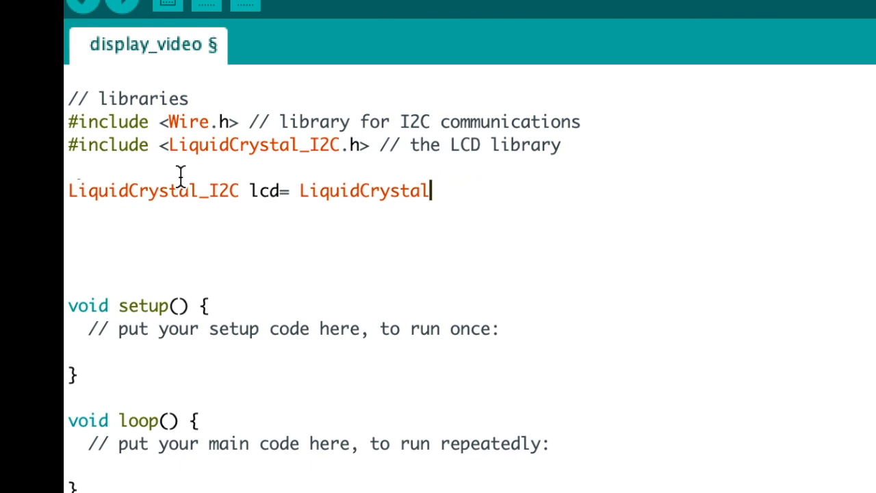
{"action": "type", "text": "_"}
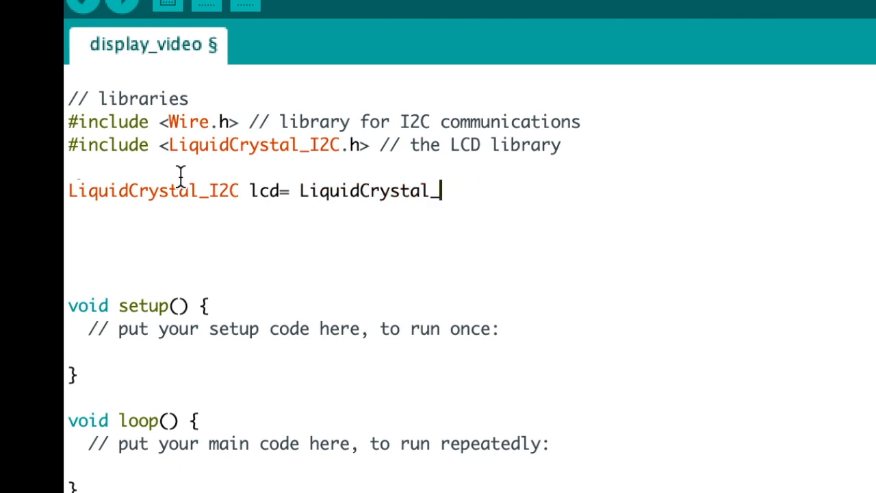
{"action": "type", "text": "I2C"}
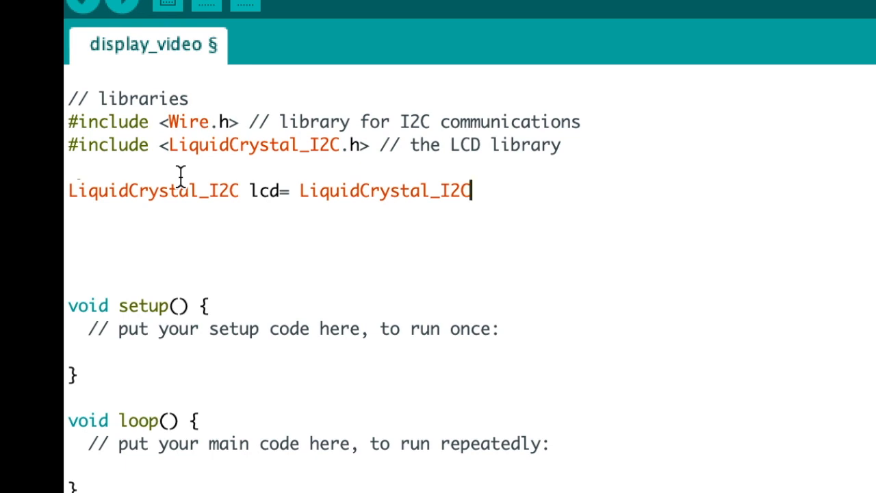
- Give the lcd constructor arguments (0x27, 20, 4) for a 20x4 display at address 0x27
{"action": "type", "text": "("}
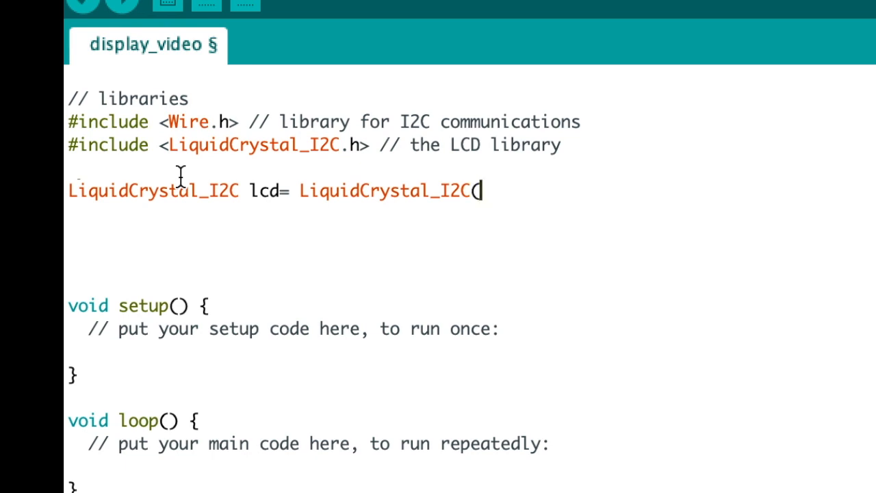
{"action": "type", "text": "0x27"}
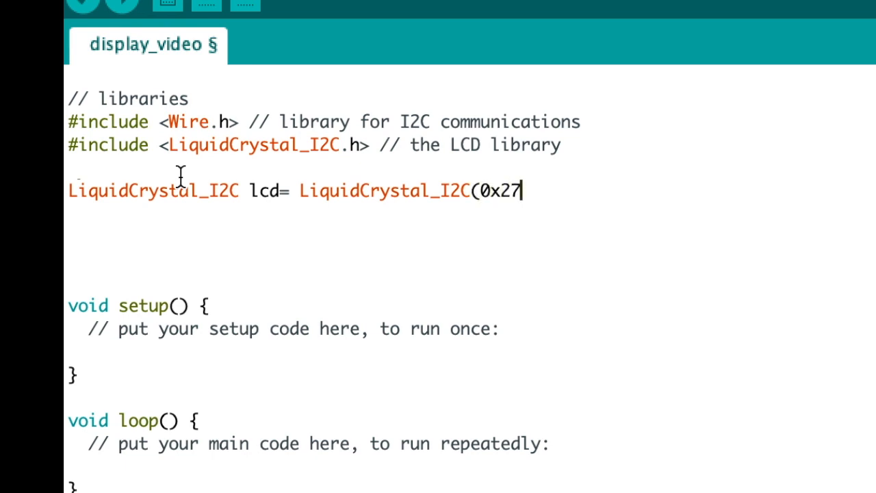
{"action": "type", "text": ","}
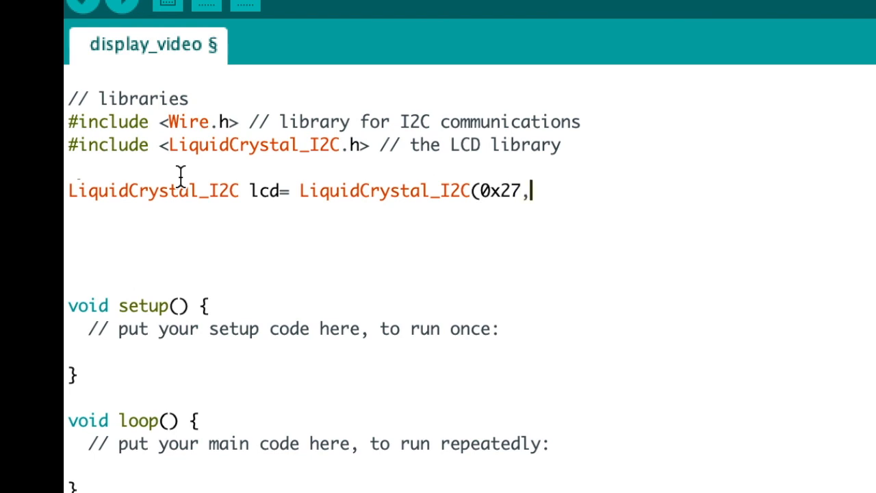
{"action": "type", "text": "20"}
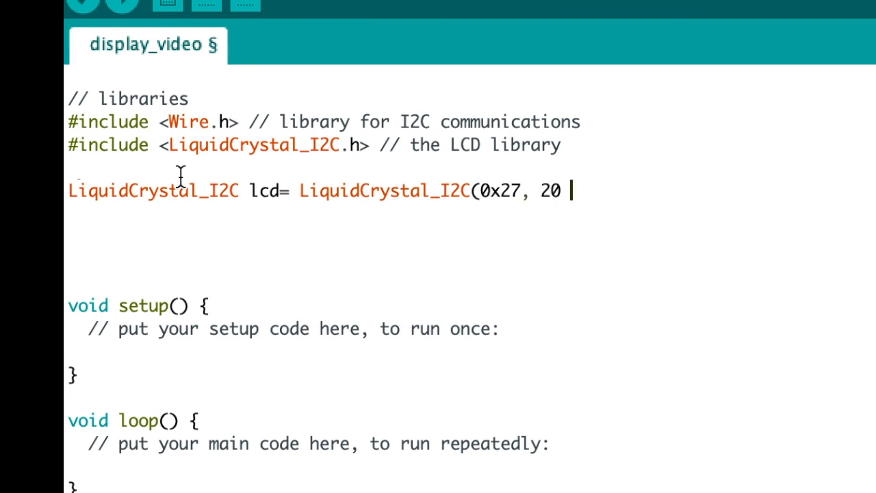
{"action": "type", "text": ",4"}
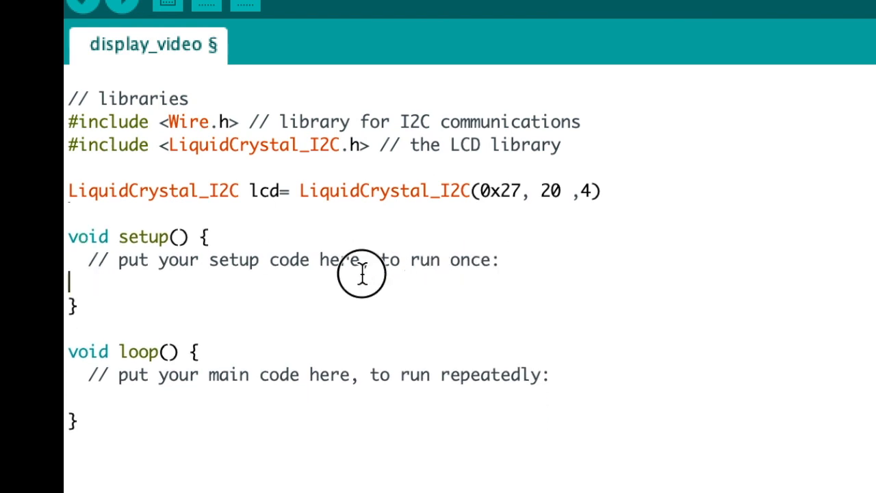
{"action": "scroll", "scroll_direction": "down", "scroll_amount": 3}
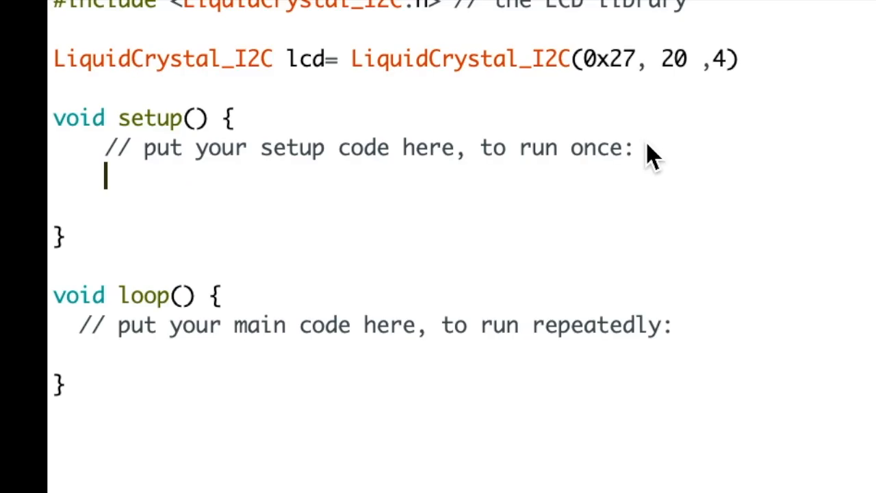
- In setup, add a '// start LCD' comment followed by lcd.init();
{"action": "type", "text": "// start"}
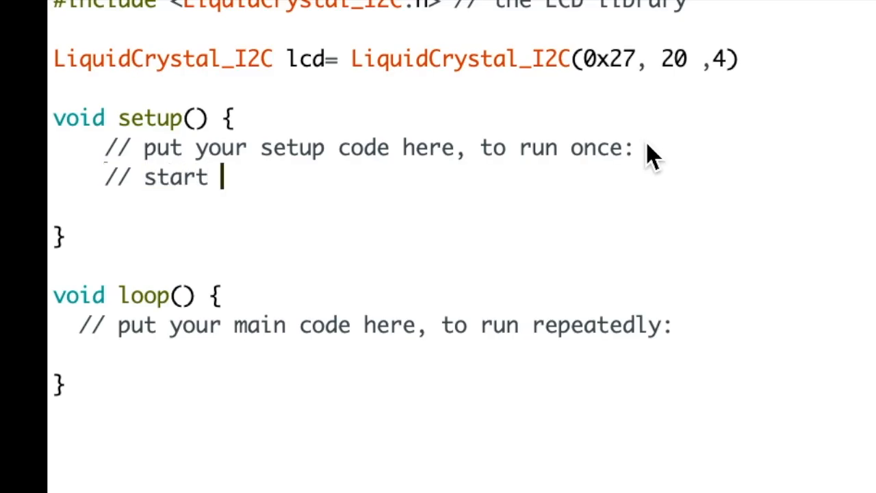
{"action": "type", "text": "LCD"}
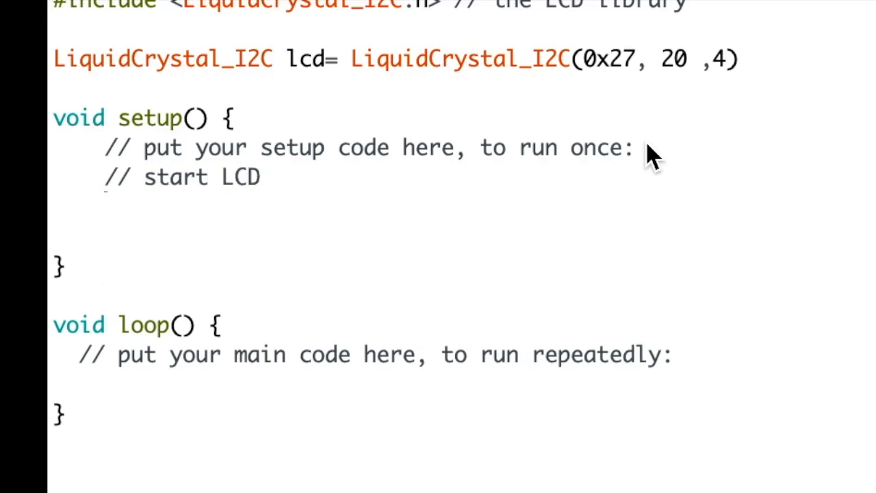
{"action": "type", "text": "lcd.init"}
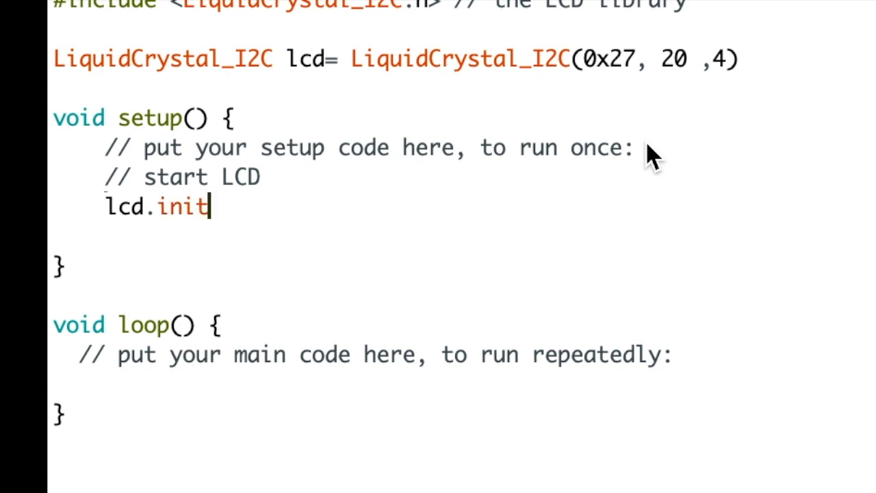
{"action": "type", "text": "();"}
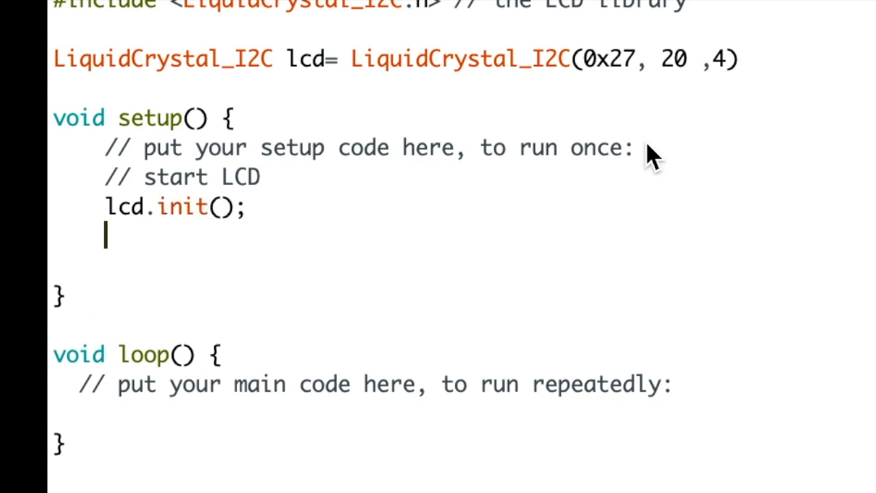
- Add lcd.backlight(); after lcd.init() in setup
{"action": "type", "text": "lcd."}
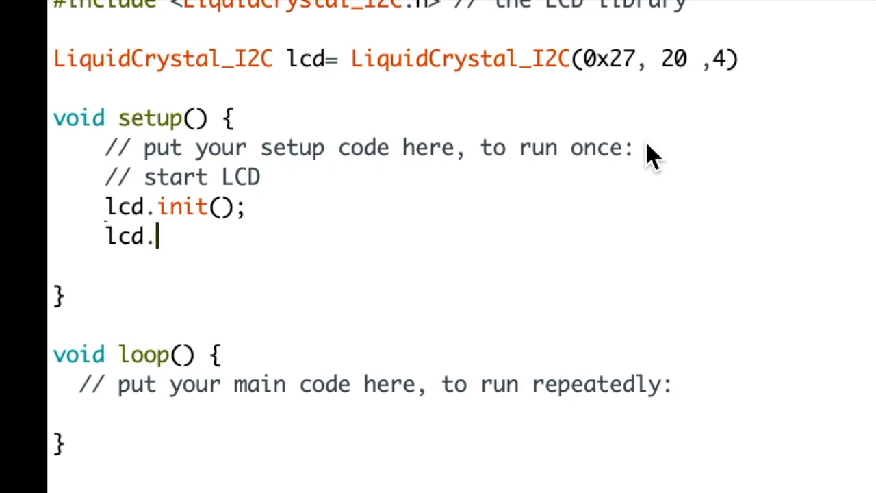
{"action": "type", "text": "b"}
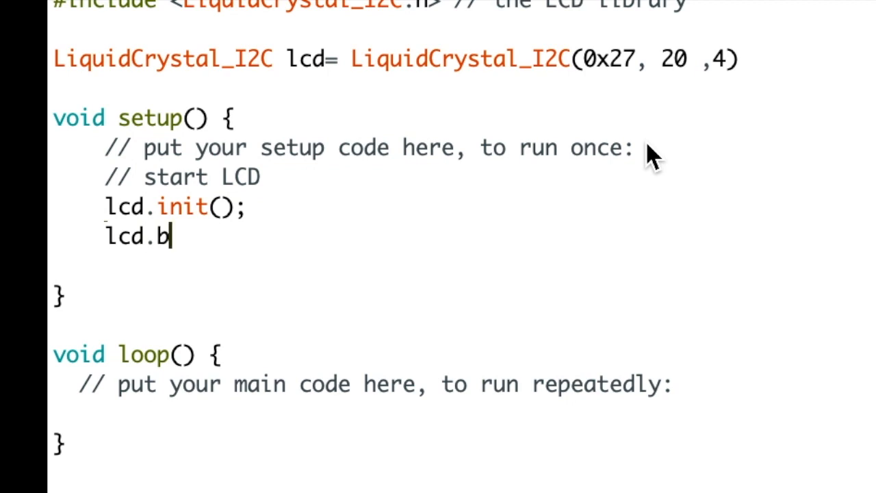
{"action": "type", "text": "acklight"}
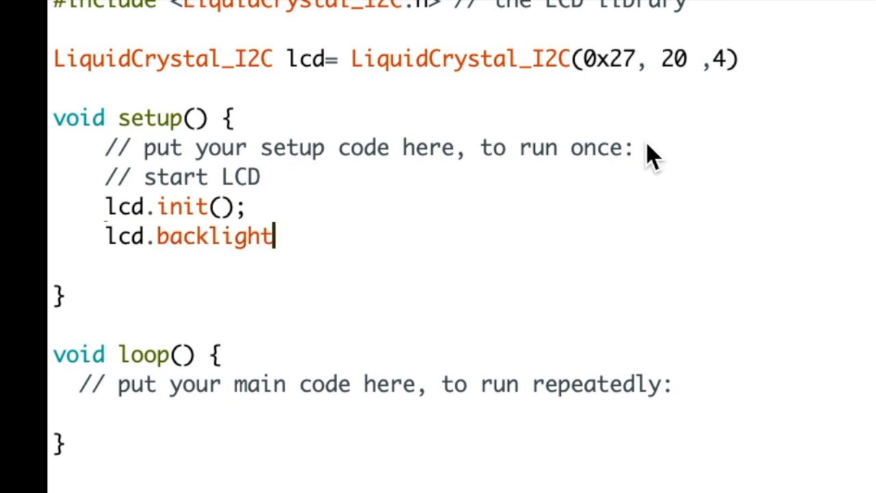
{"action": "type", "text": "()"}
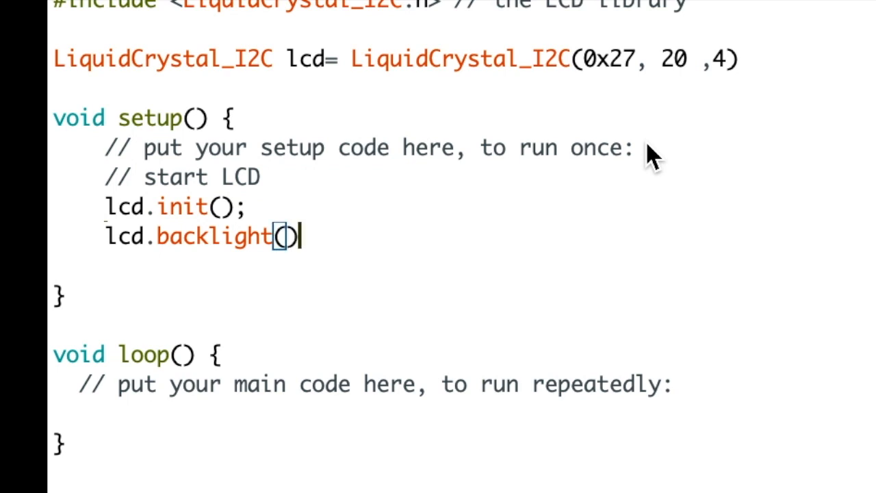
{"action": "type", "text": ";"}
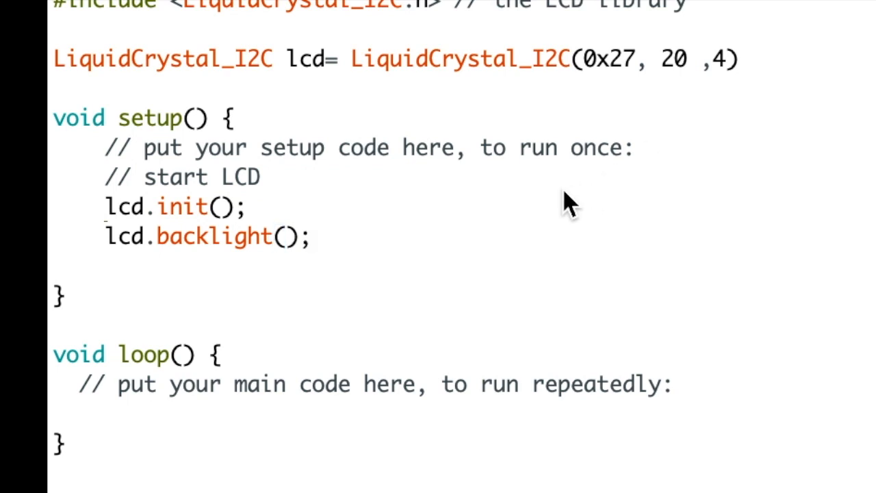
{"action": "mouse_move", "coordinate": [151, 399]}
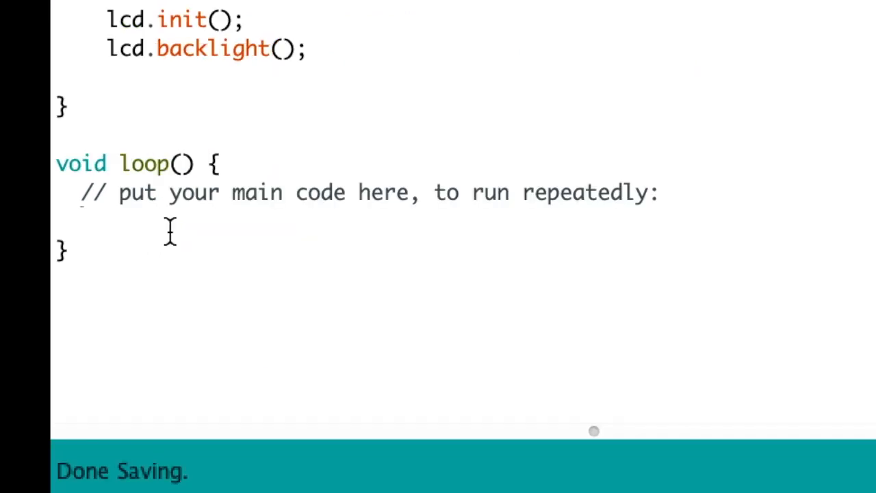
- In loop, add lcd.setCursor(0,0); to position at the first row
{"action": "type", "text": "lcd.set"}
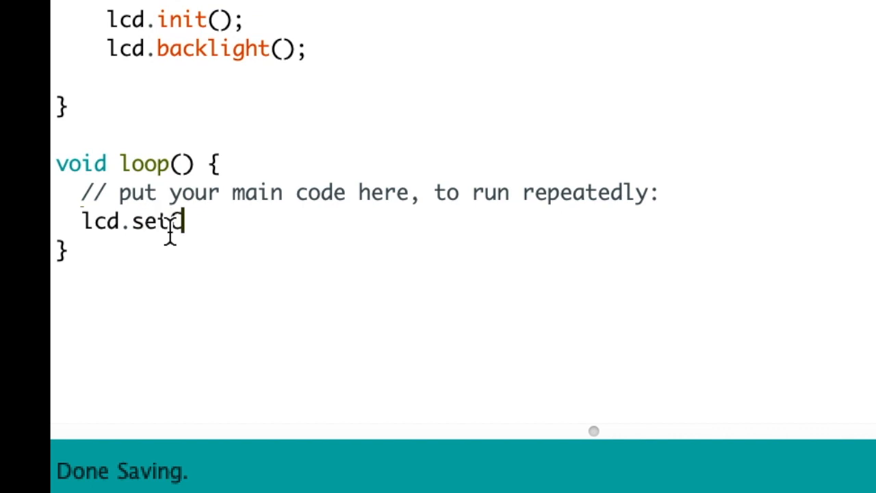
{"action": "type", "text": "Cursor"}
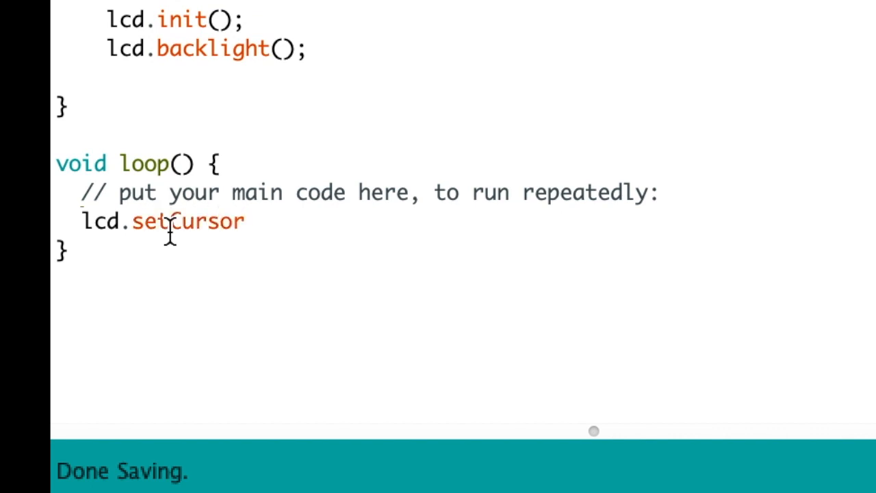
{"action": "type", "text": "(0"}
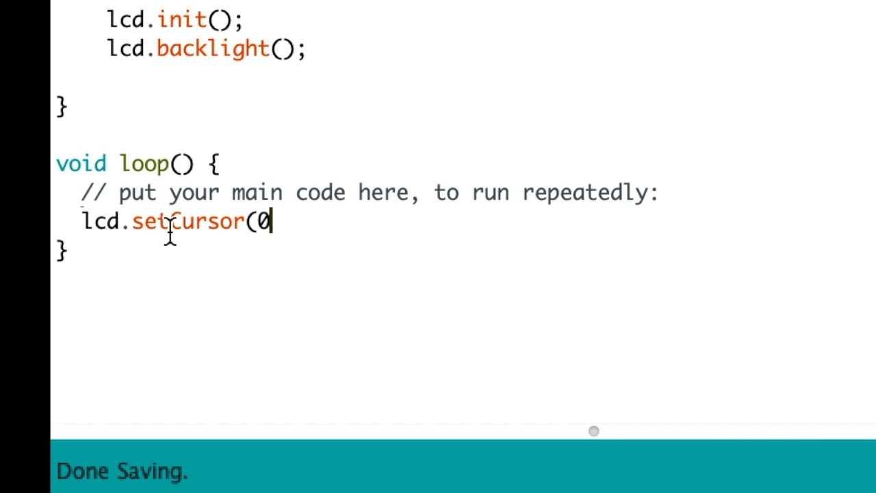
{"action": "type", "text": ",0)"}
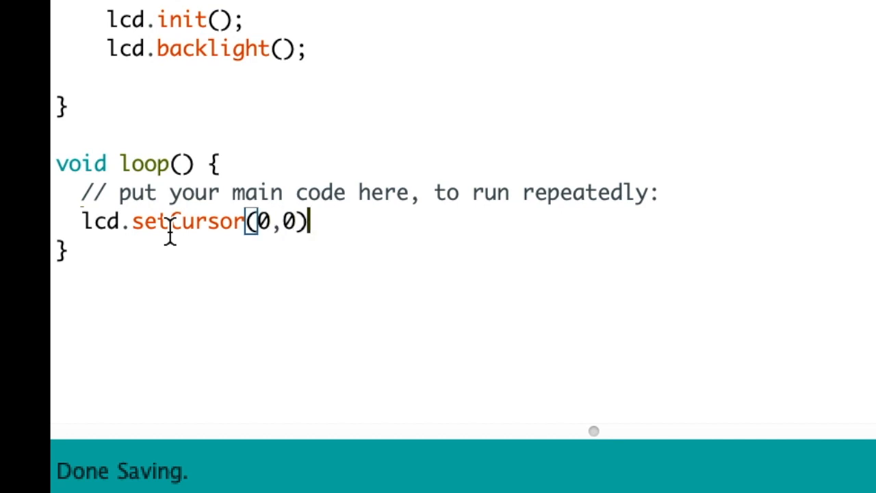
{"action": "type", "text": ";"}
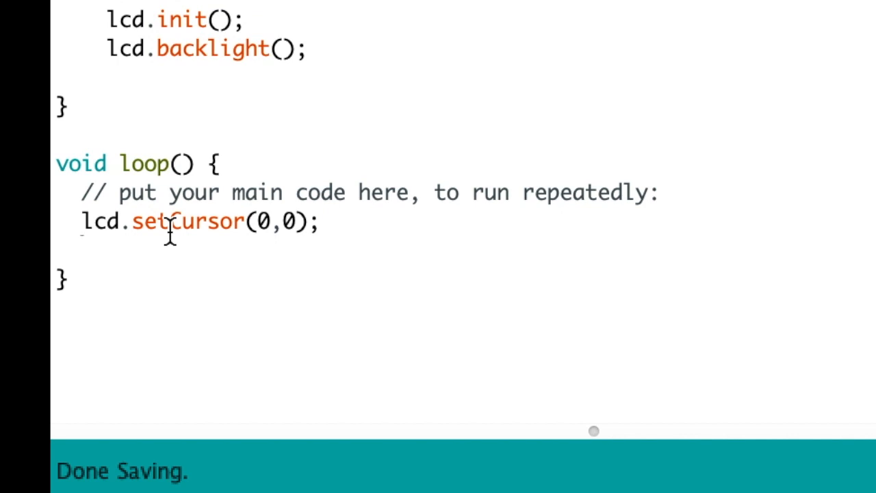
- Add lcd.print("Hello World"); after the setCursor call
{"action": "type", "text": "lcd.prin"}
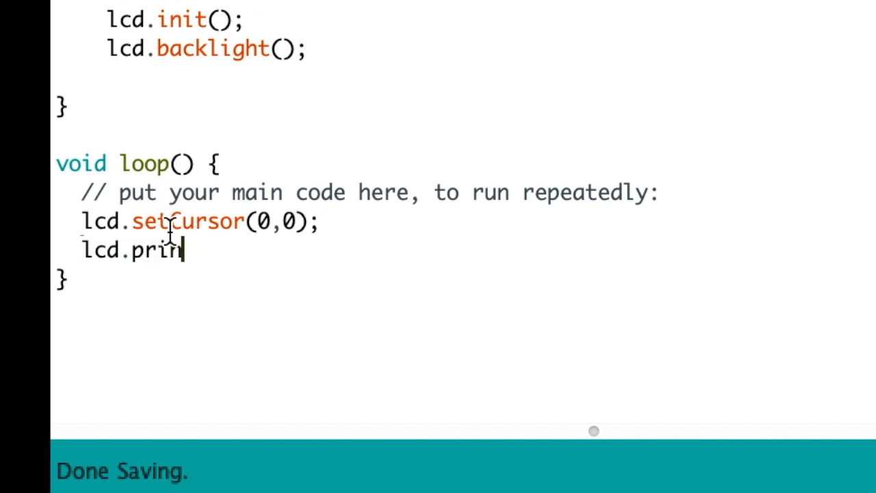
{"action": "type", "text": "t(\""}
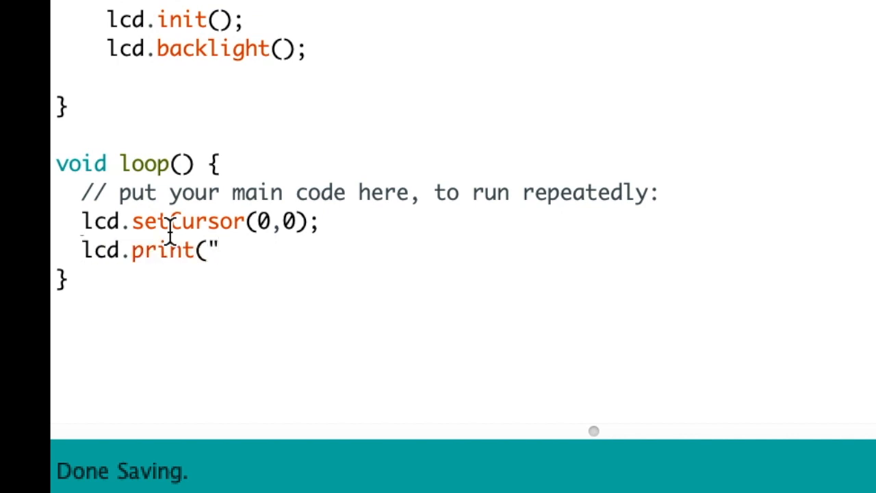
{"action": "type", "text": "Hellow"}
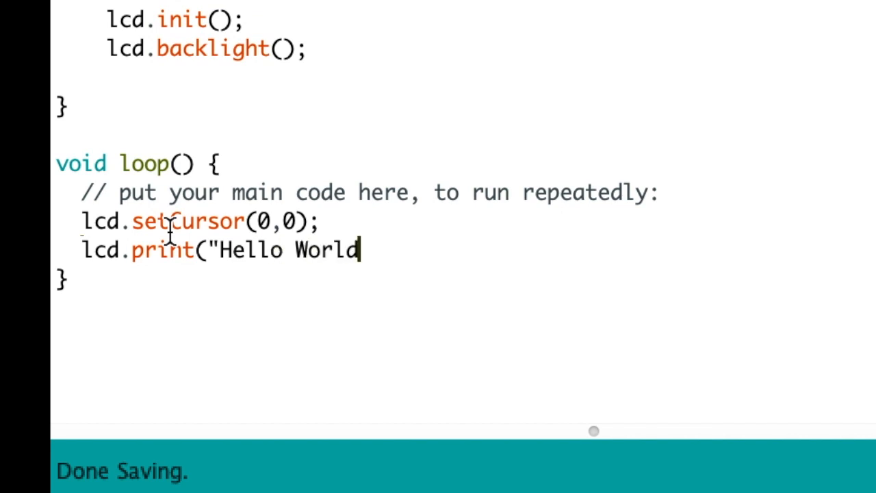
{"action": "type", "text": "\");"}
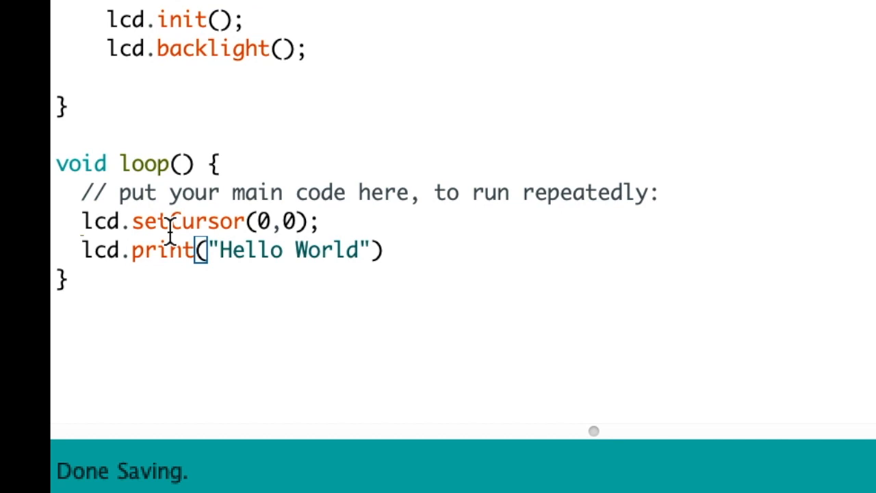
{"action": "type", "text": ";"}
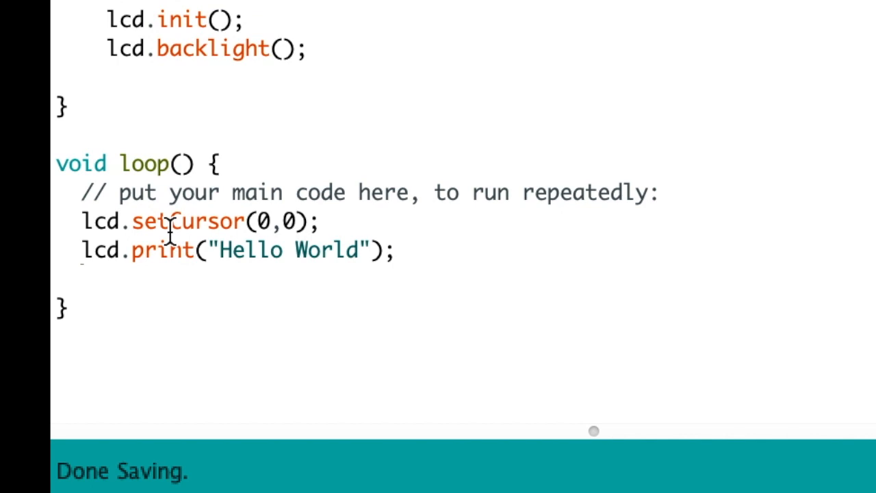
- Add lcd.setCursor(2,1); below the Hello World line
{"action": "type", "text": "lcd."}
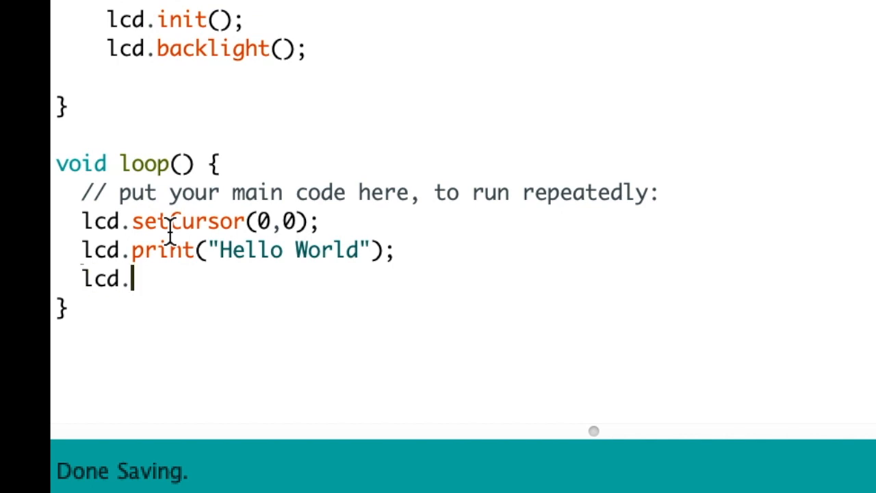
{"action": "type", "text": "print"}
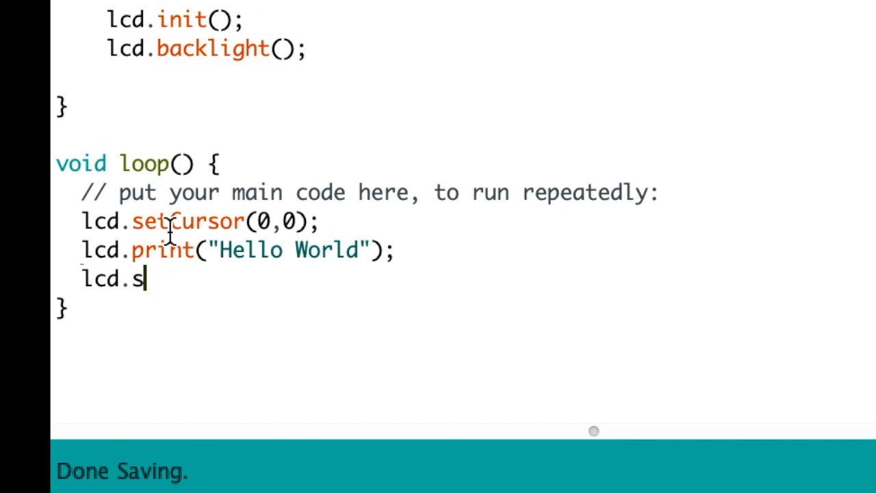
{"action": "type", "text": "etCursor"}
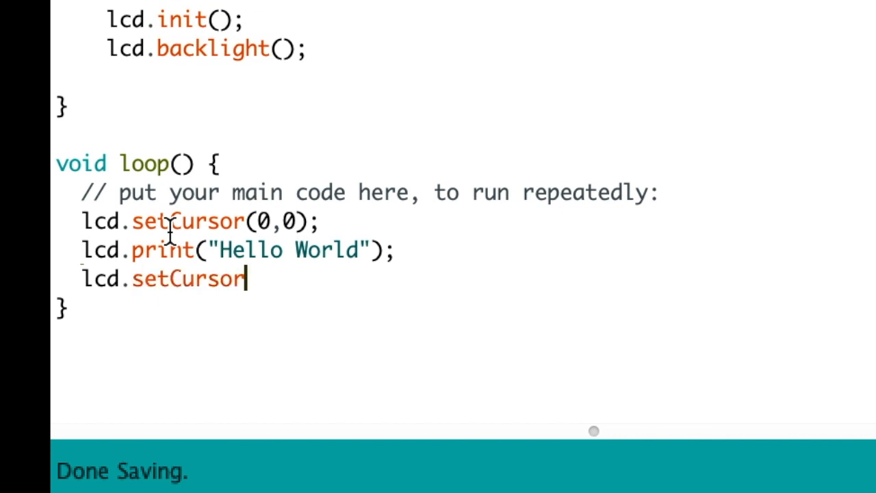
{"action": "type", "text": "("}
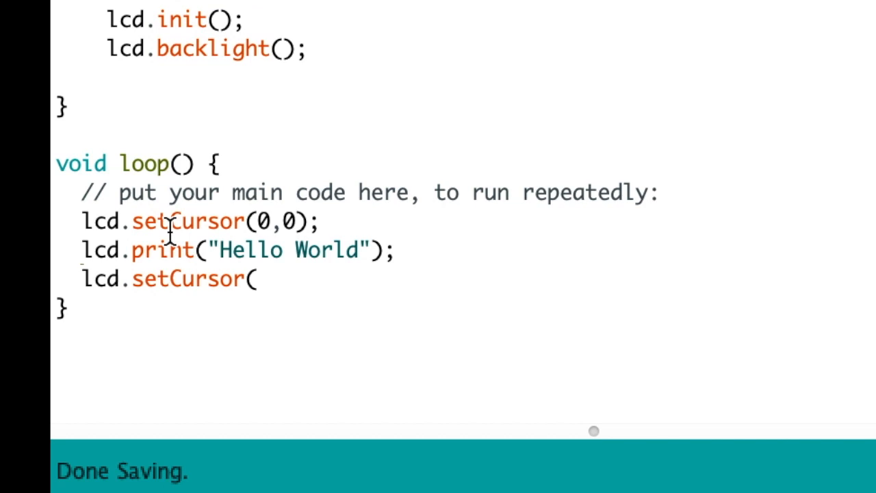
{"action": "type", "text": "2,1);"}
{"action": "type", "text": "ld"}
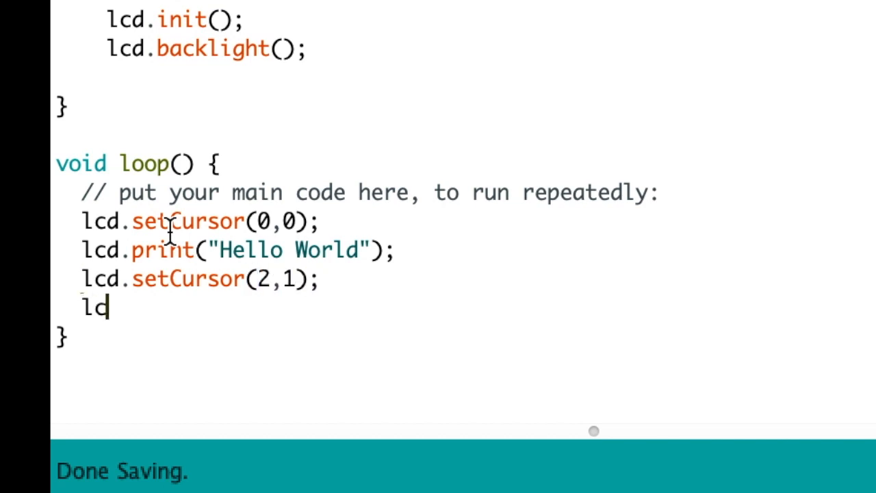
- Add lcd.print("LCD Test"); and scroll back to the top of the sketch
{"action": "type", "text": "cd.print"}
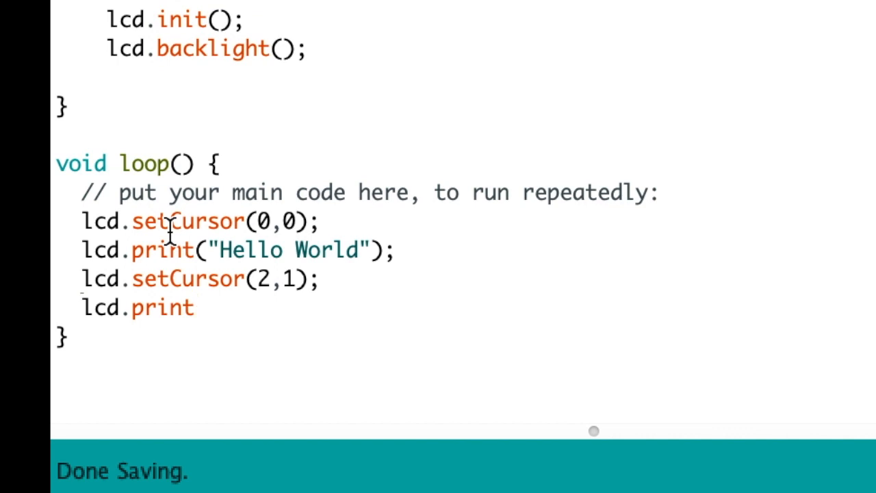
{"action": "type", "text": "(\""}
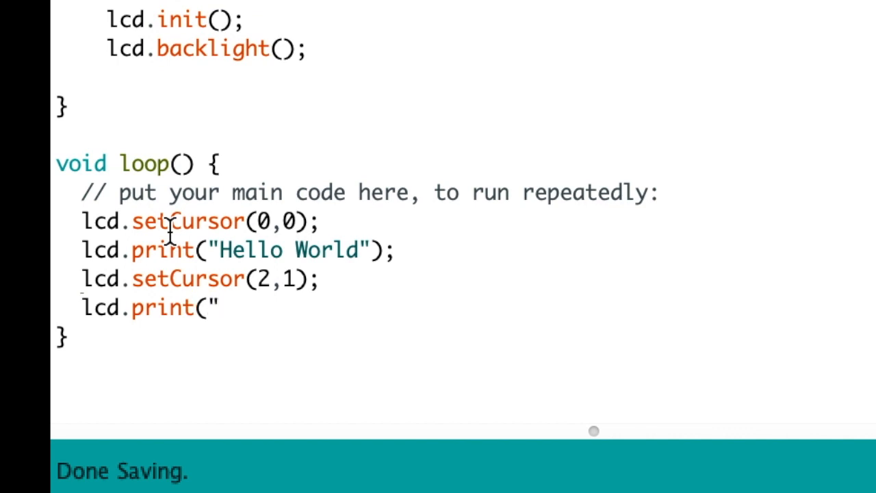
{"action": "type", "text": "LCD"}
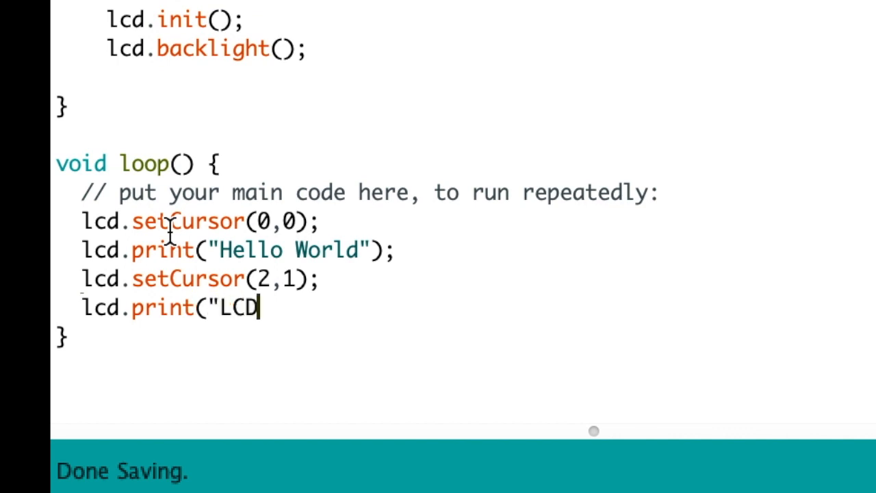
{"action": "type", "text": "Test"}
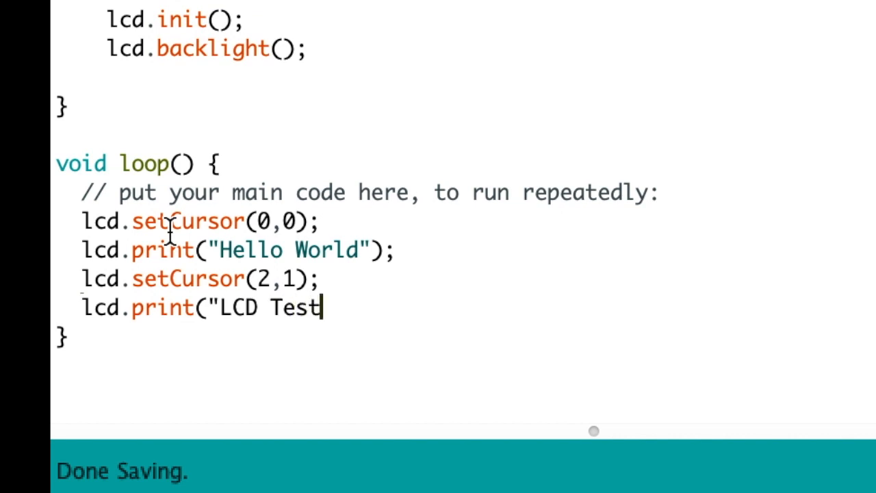
{"action": "type", "text": "\");"}
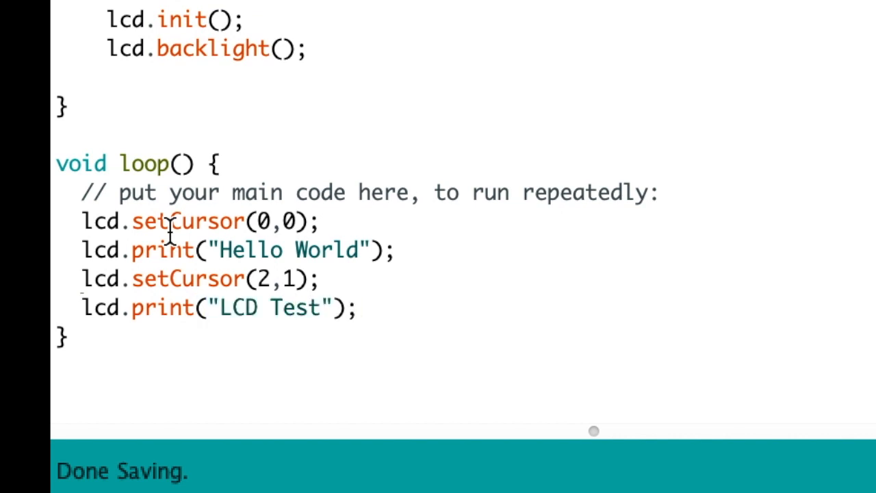
{"action": "scroll", "scroll_direction": "up", "scroll_amount": 3}
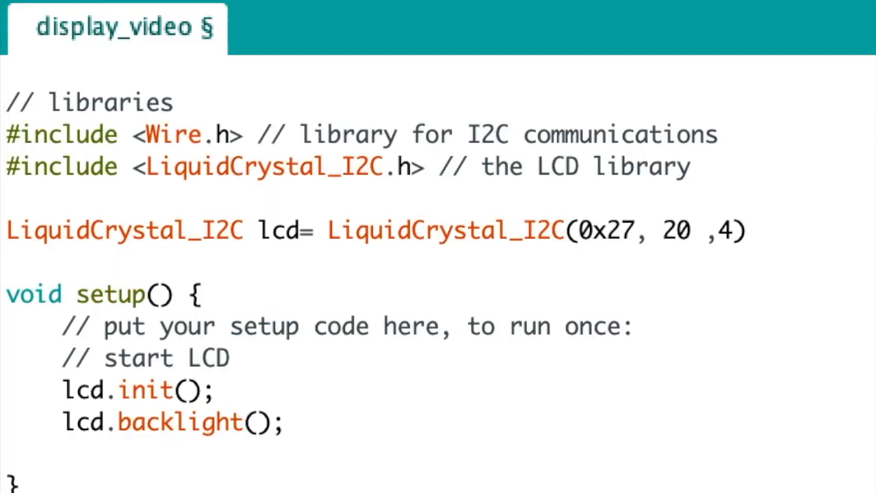